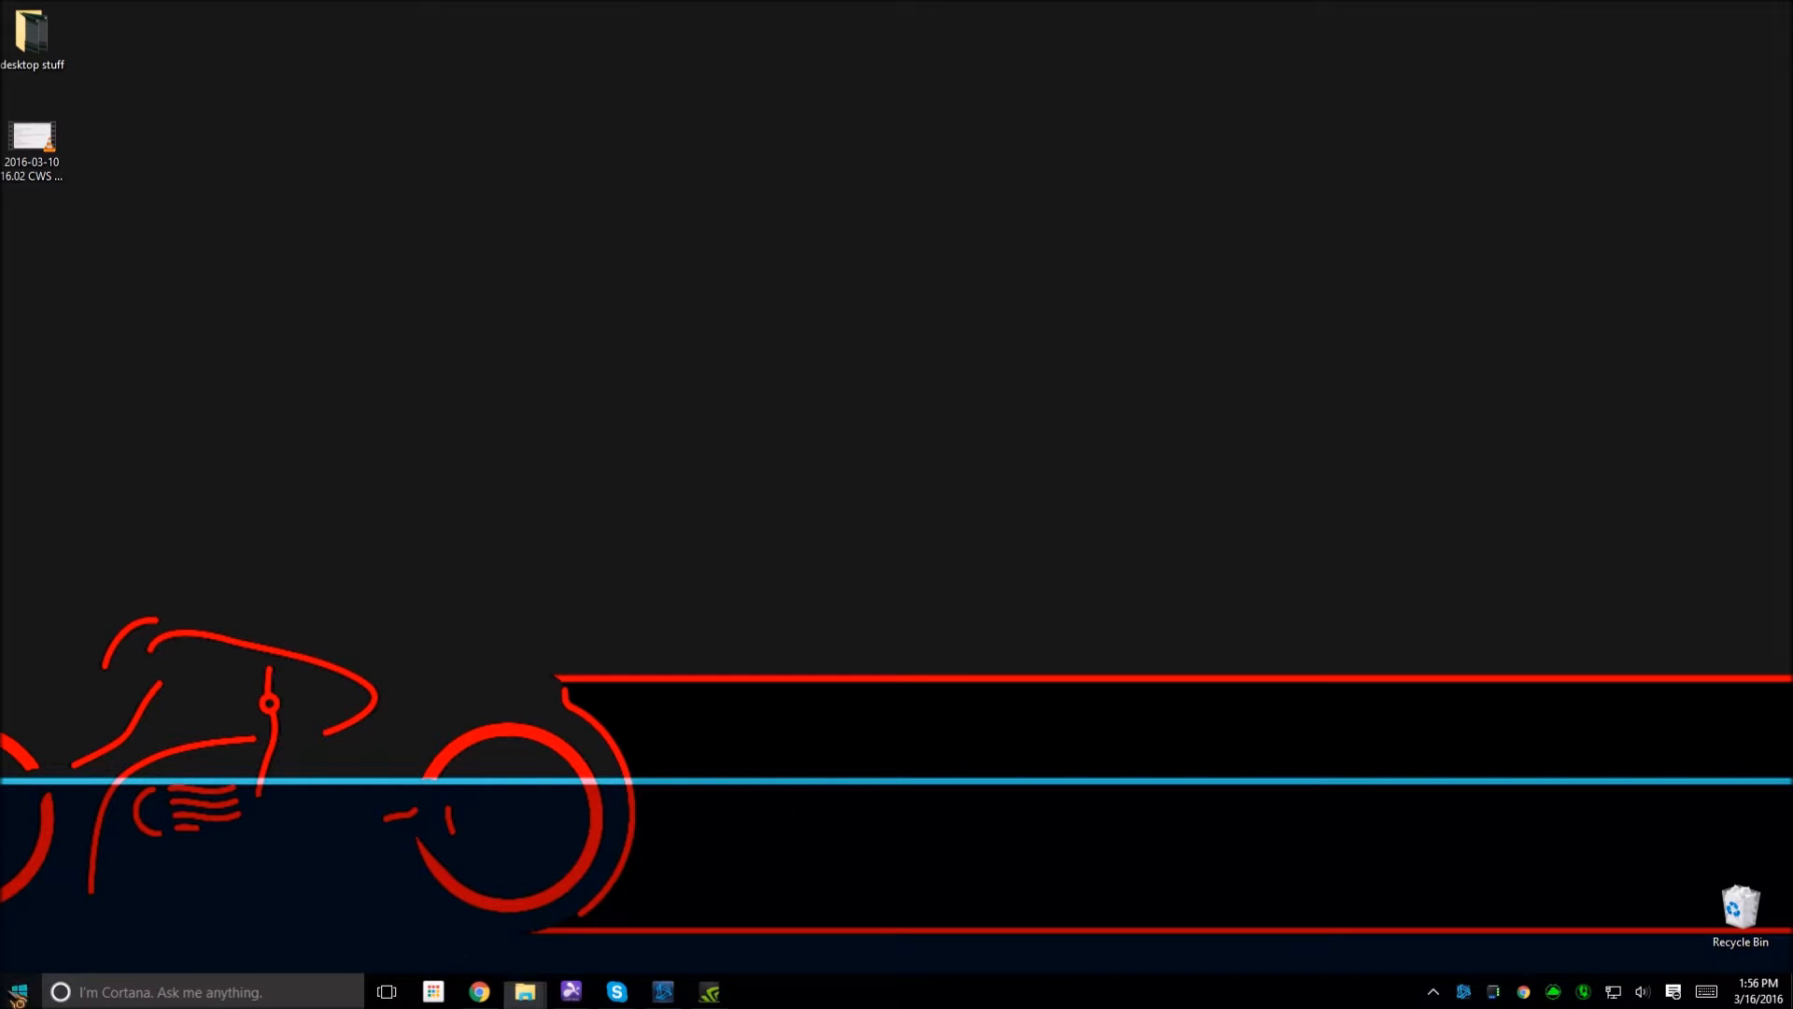
# Step: Launch RetroArch from its tile in the Start menu
pyautogui.click(17, 992)
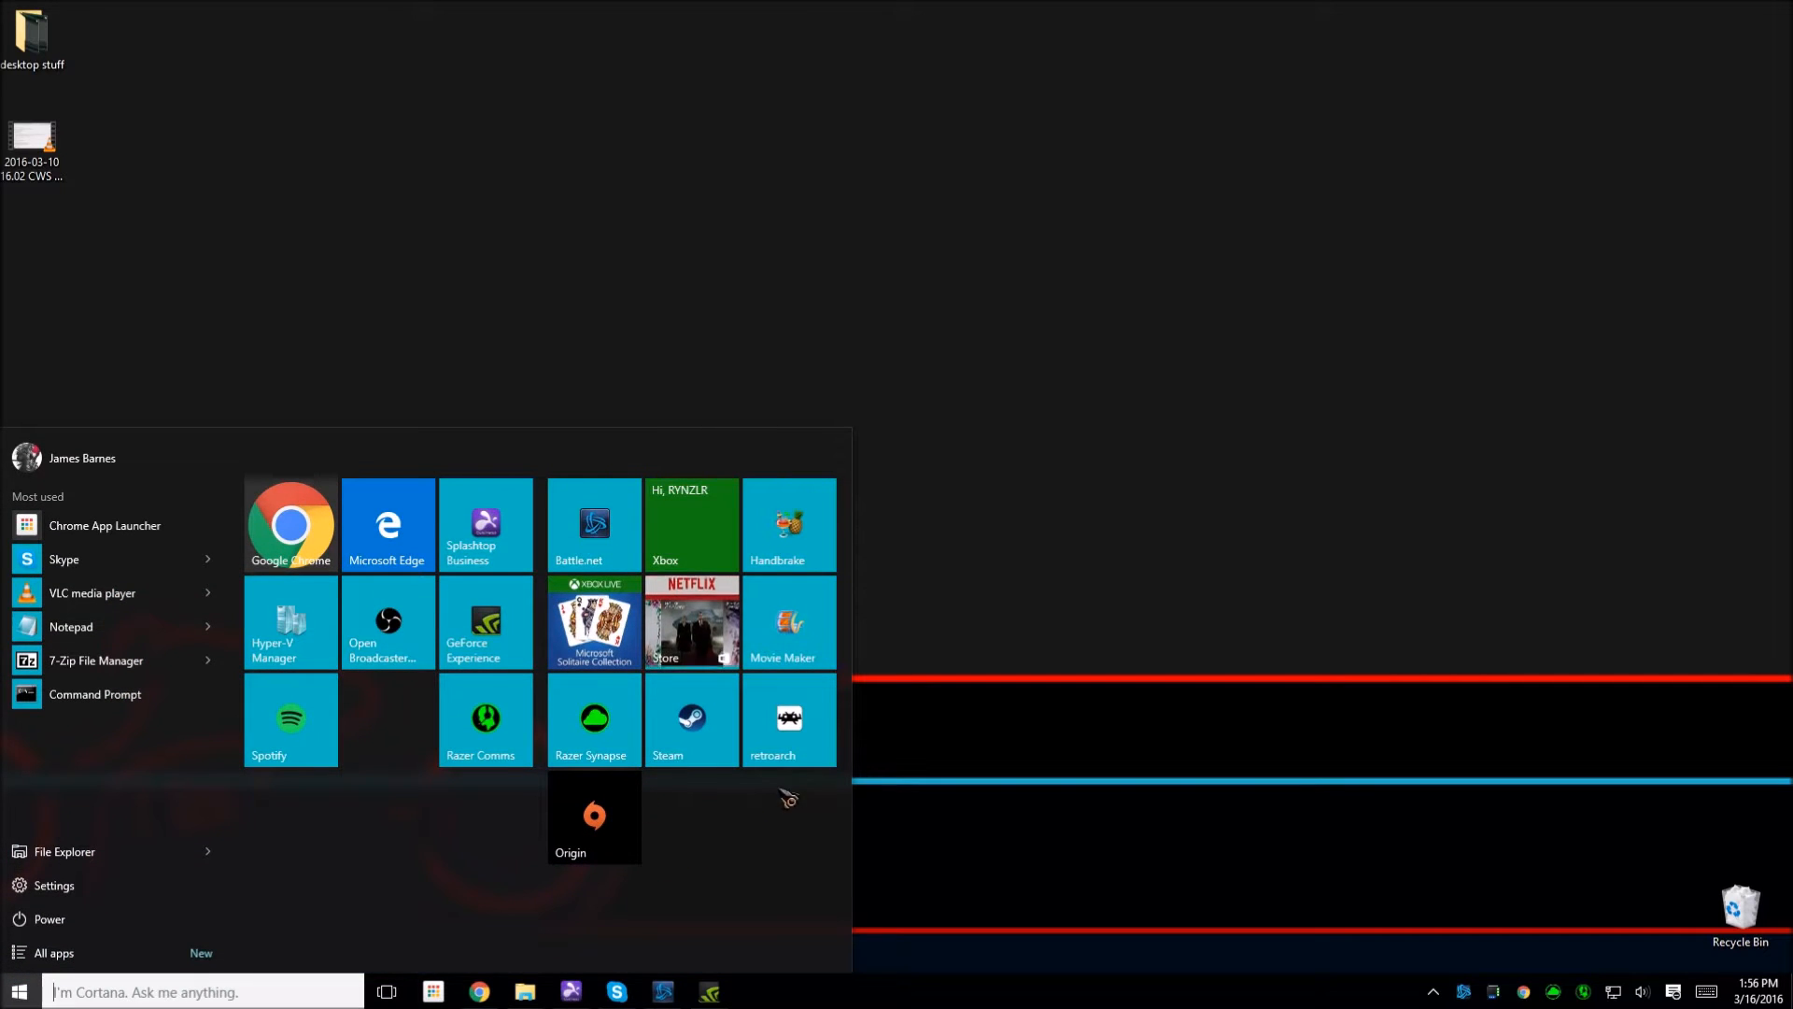
pyautogui.click(788, 719)
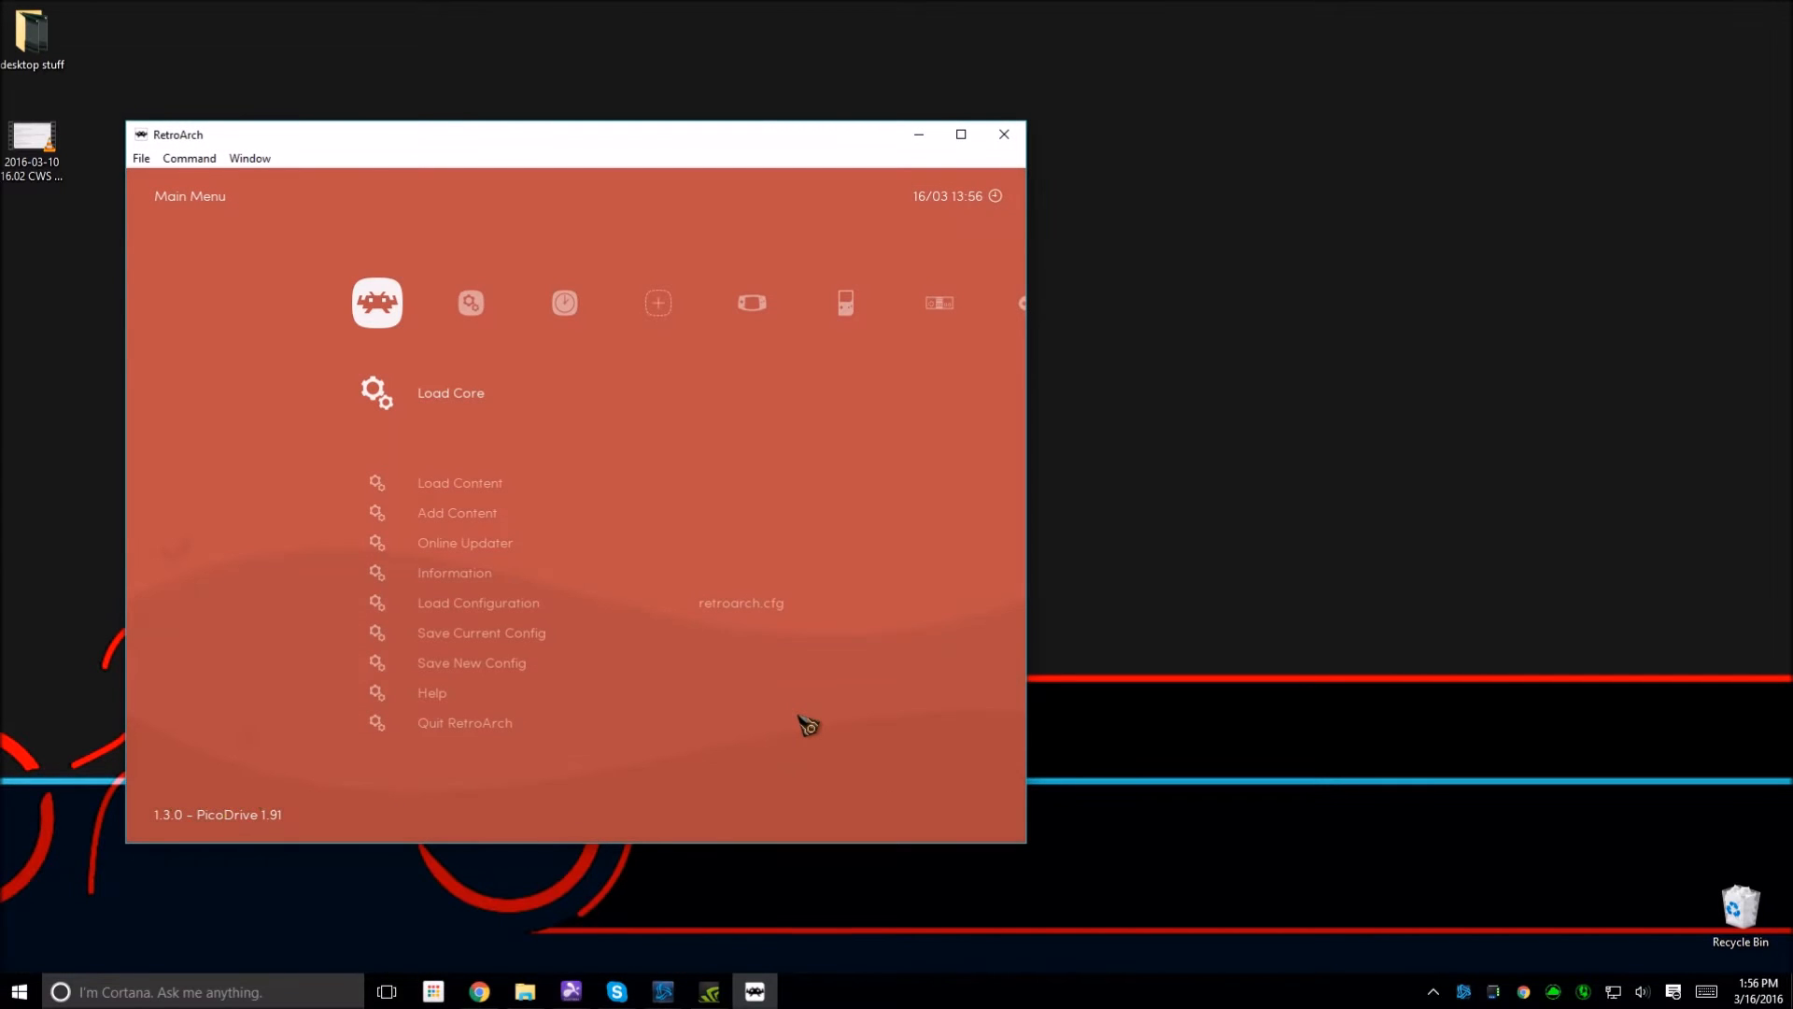
pyautogui.moveTo(661, 141)
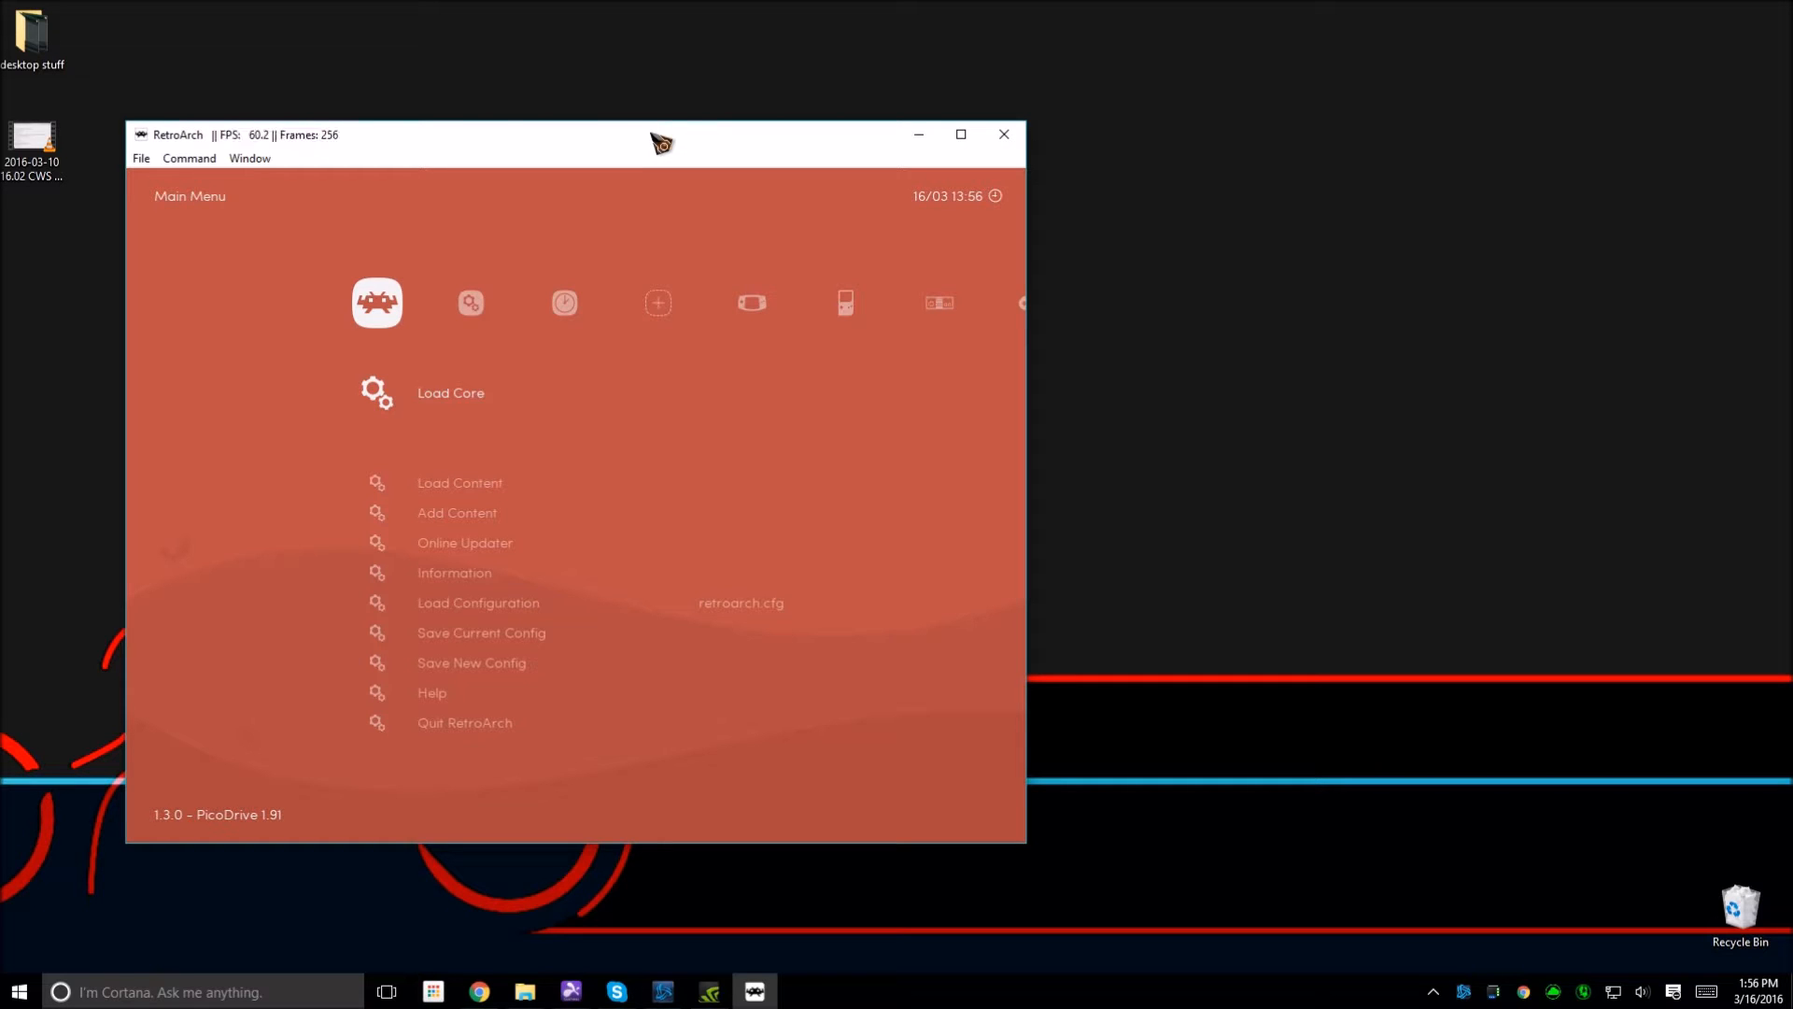
# Step: Maximize the RetroArch window and move to the History playlist of recently played games
pyautogui.click(959, 134)
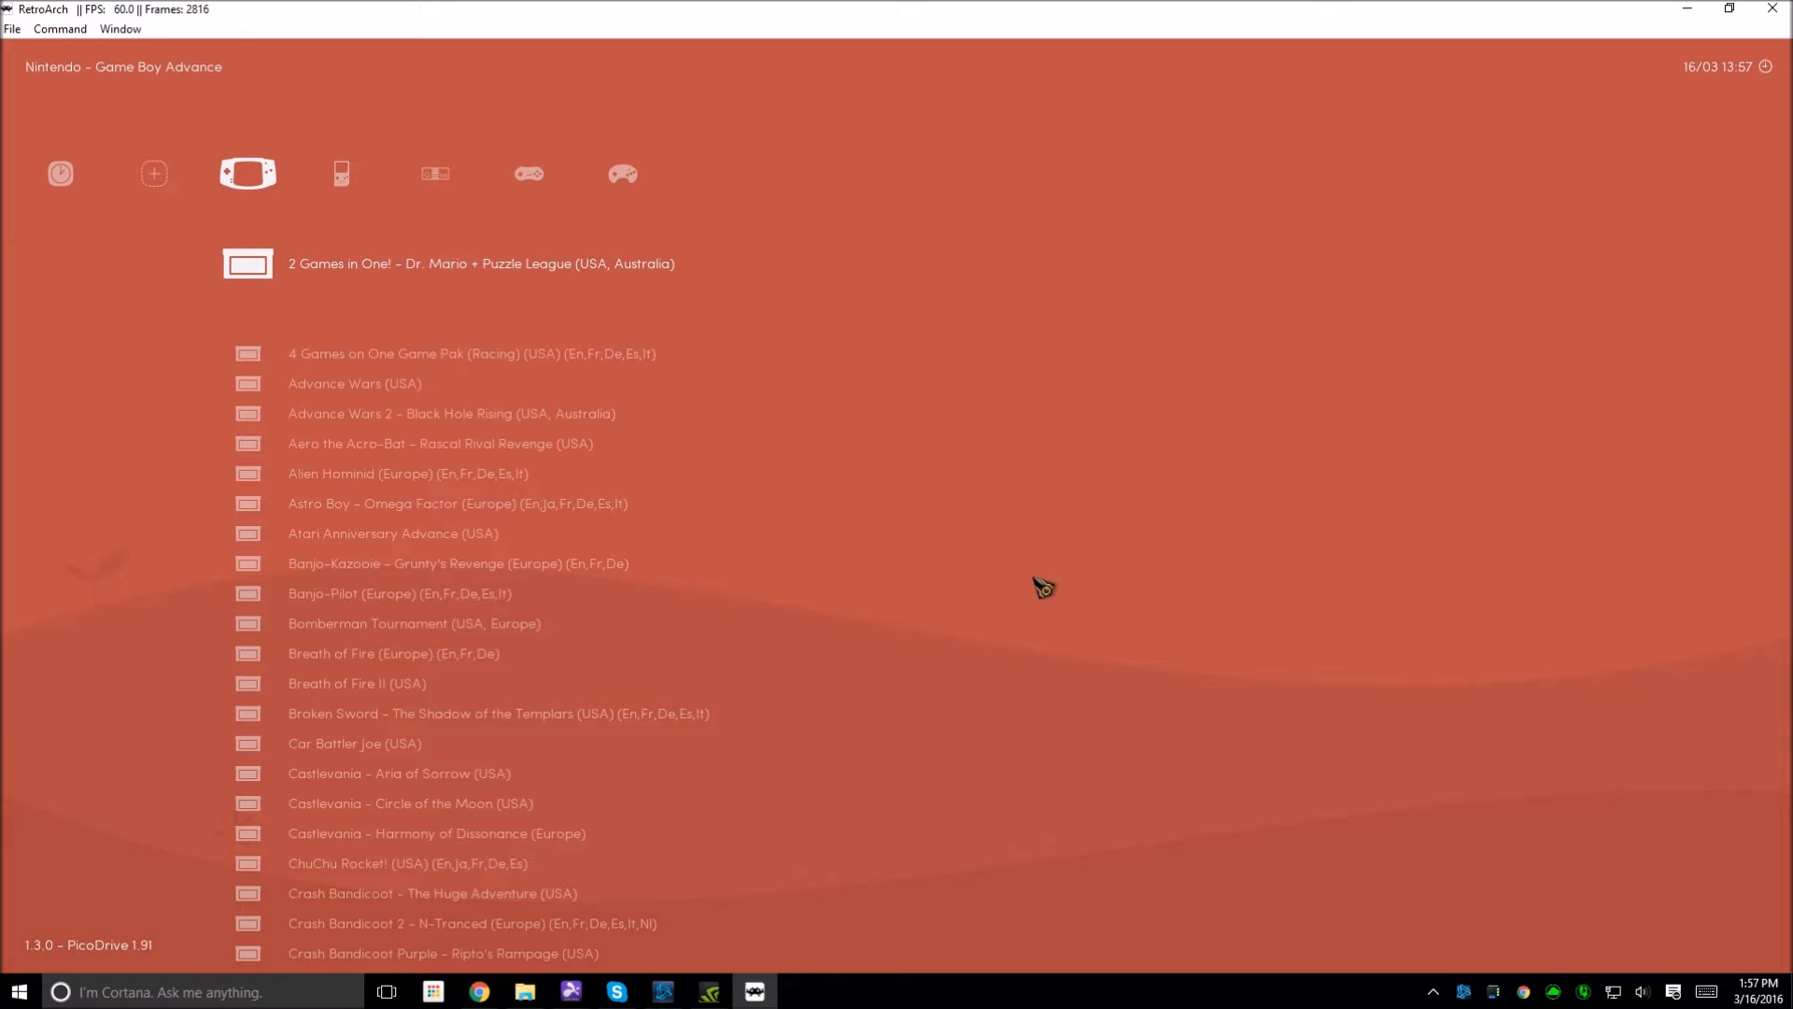
pyautogui.click(243, 173)
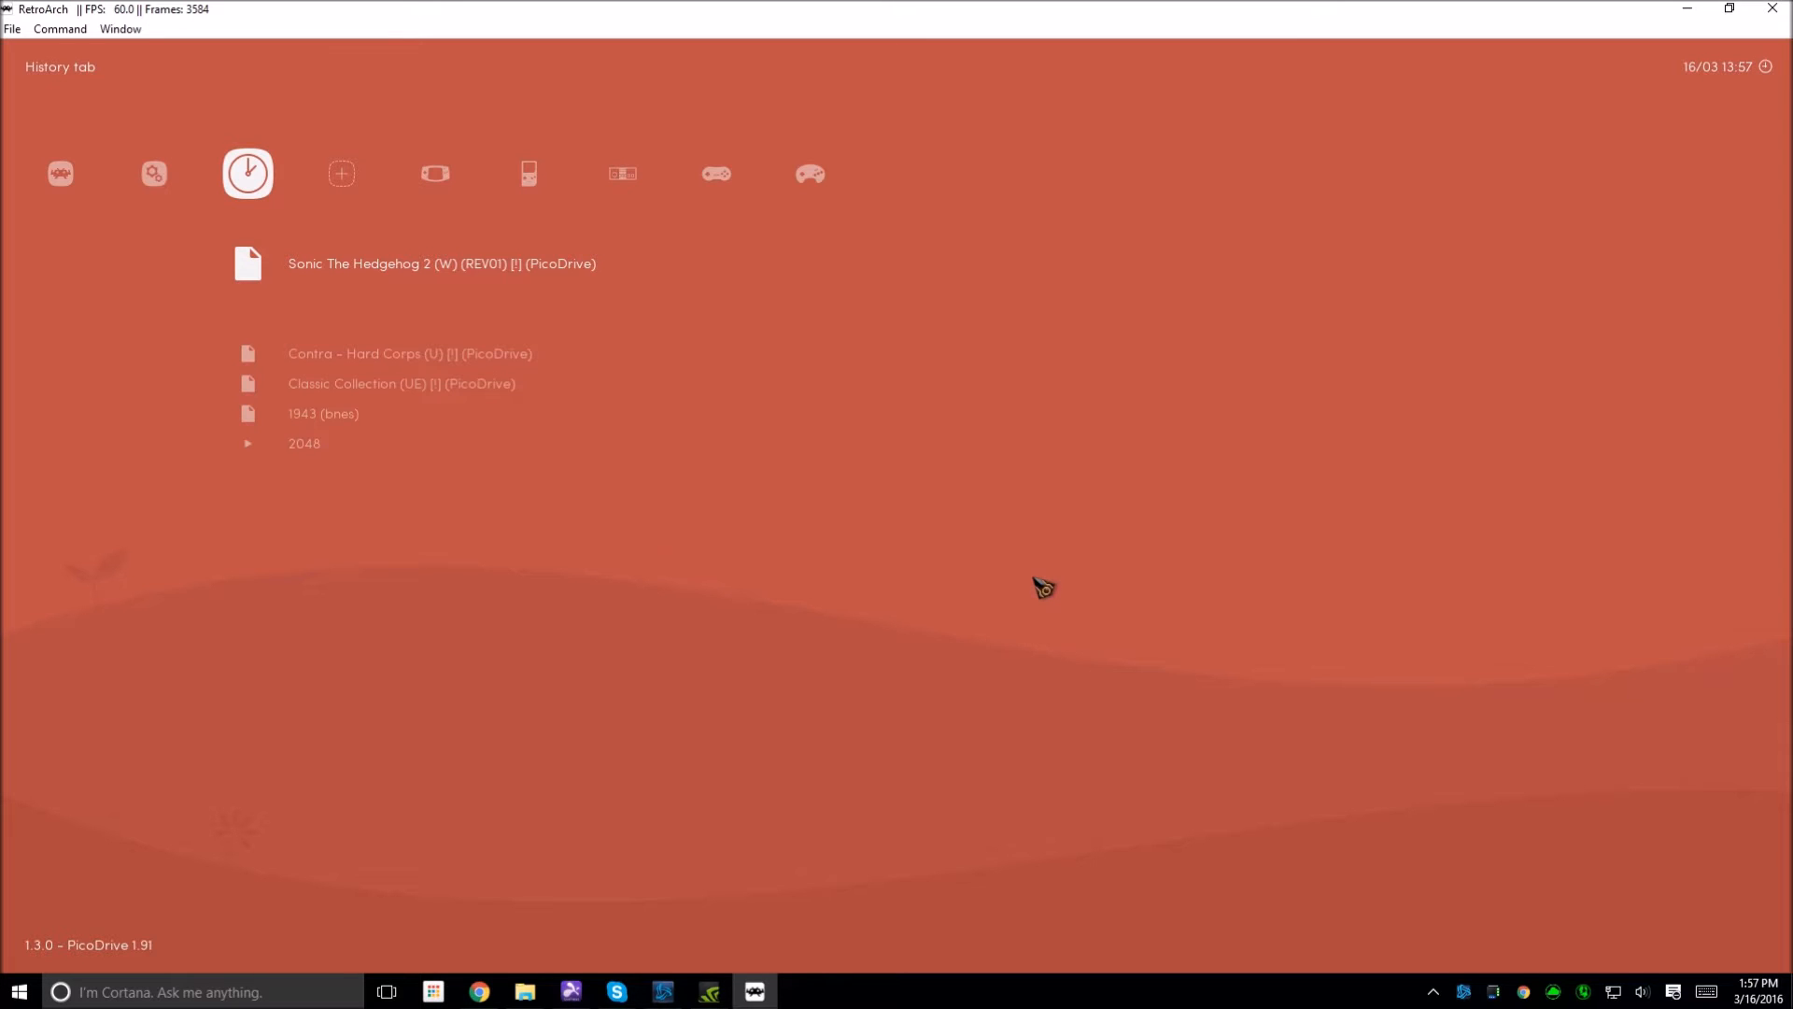
# Step: Browse the category tabs to the Nintendo - Super Nintendo Entertainment System playlist
pyautogui.click(246, 173)
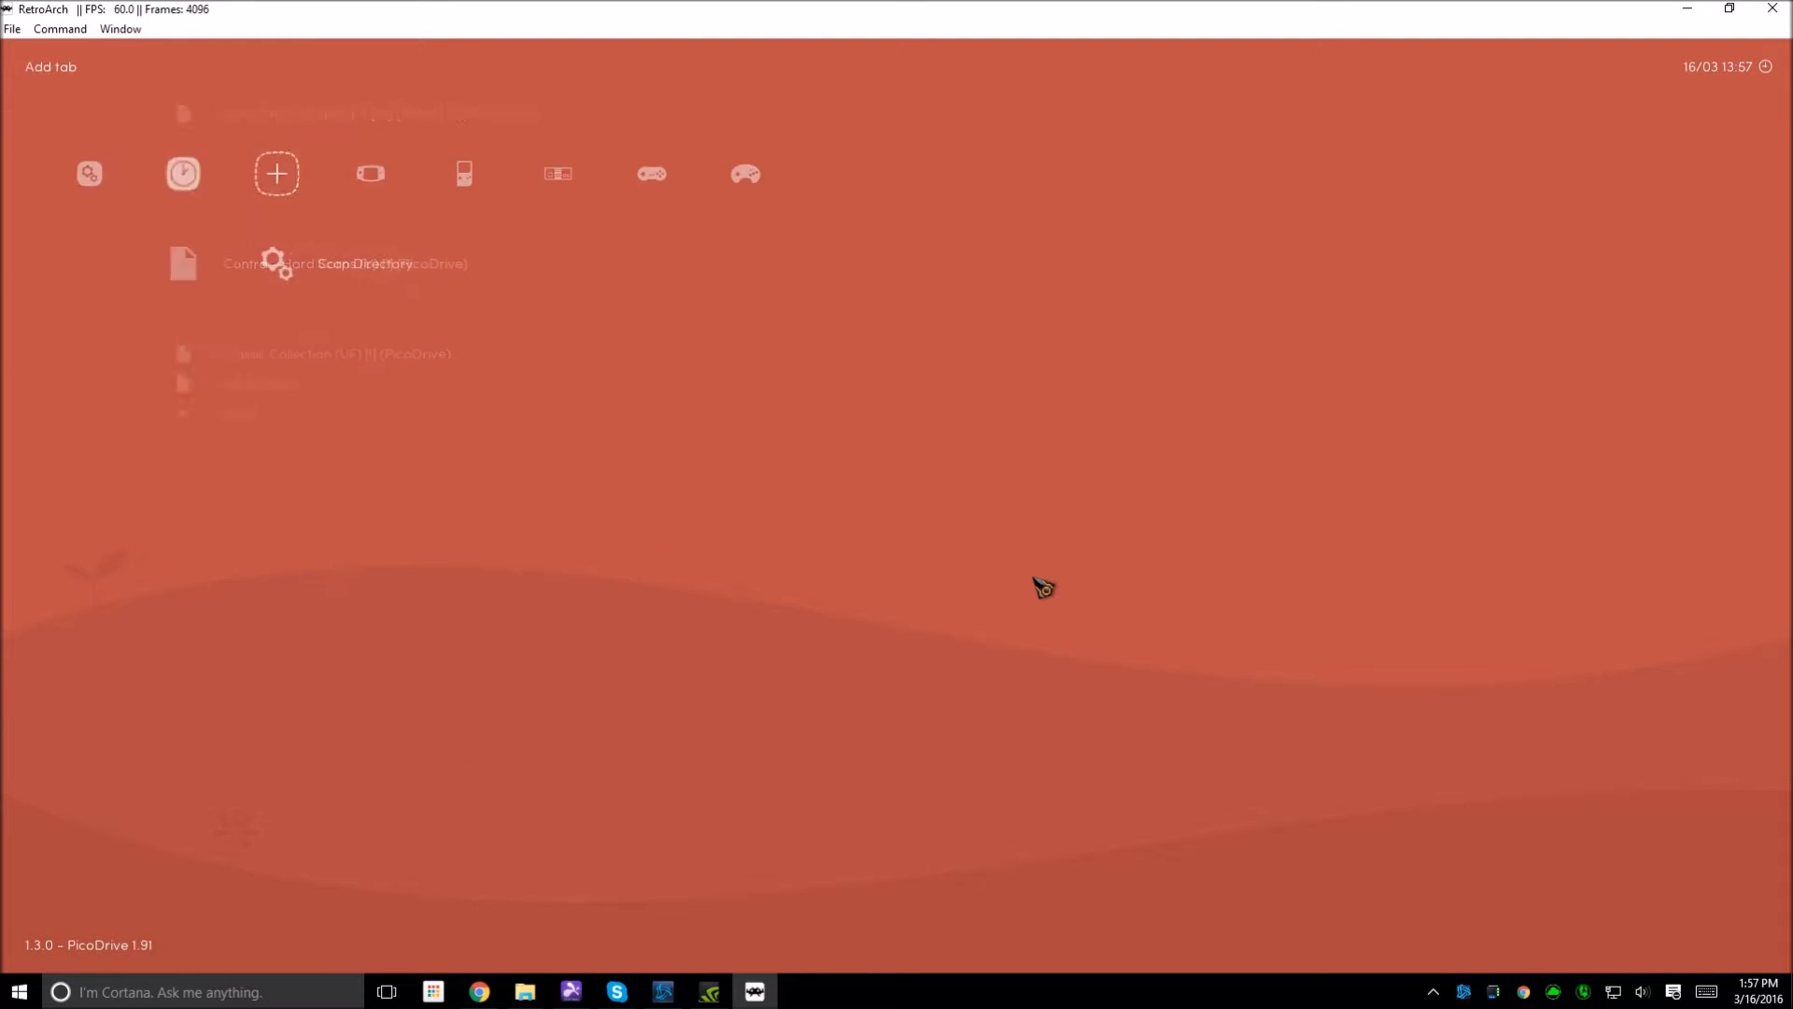
pyautogui.click(182, 173)
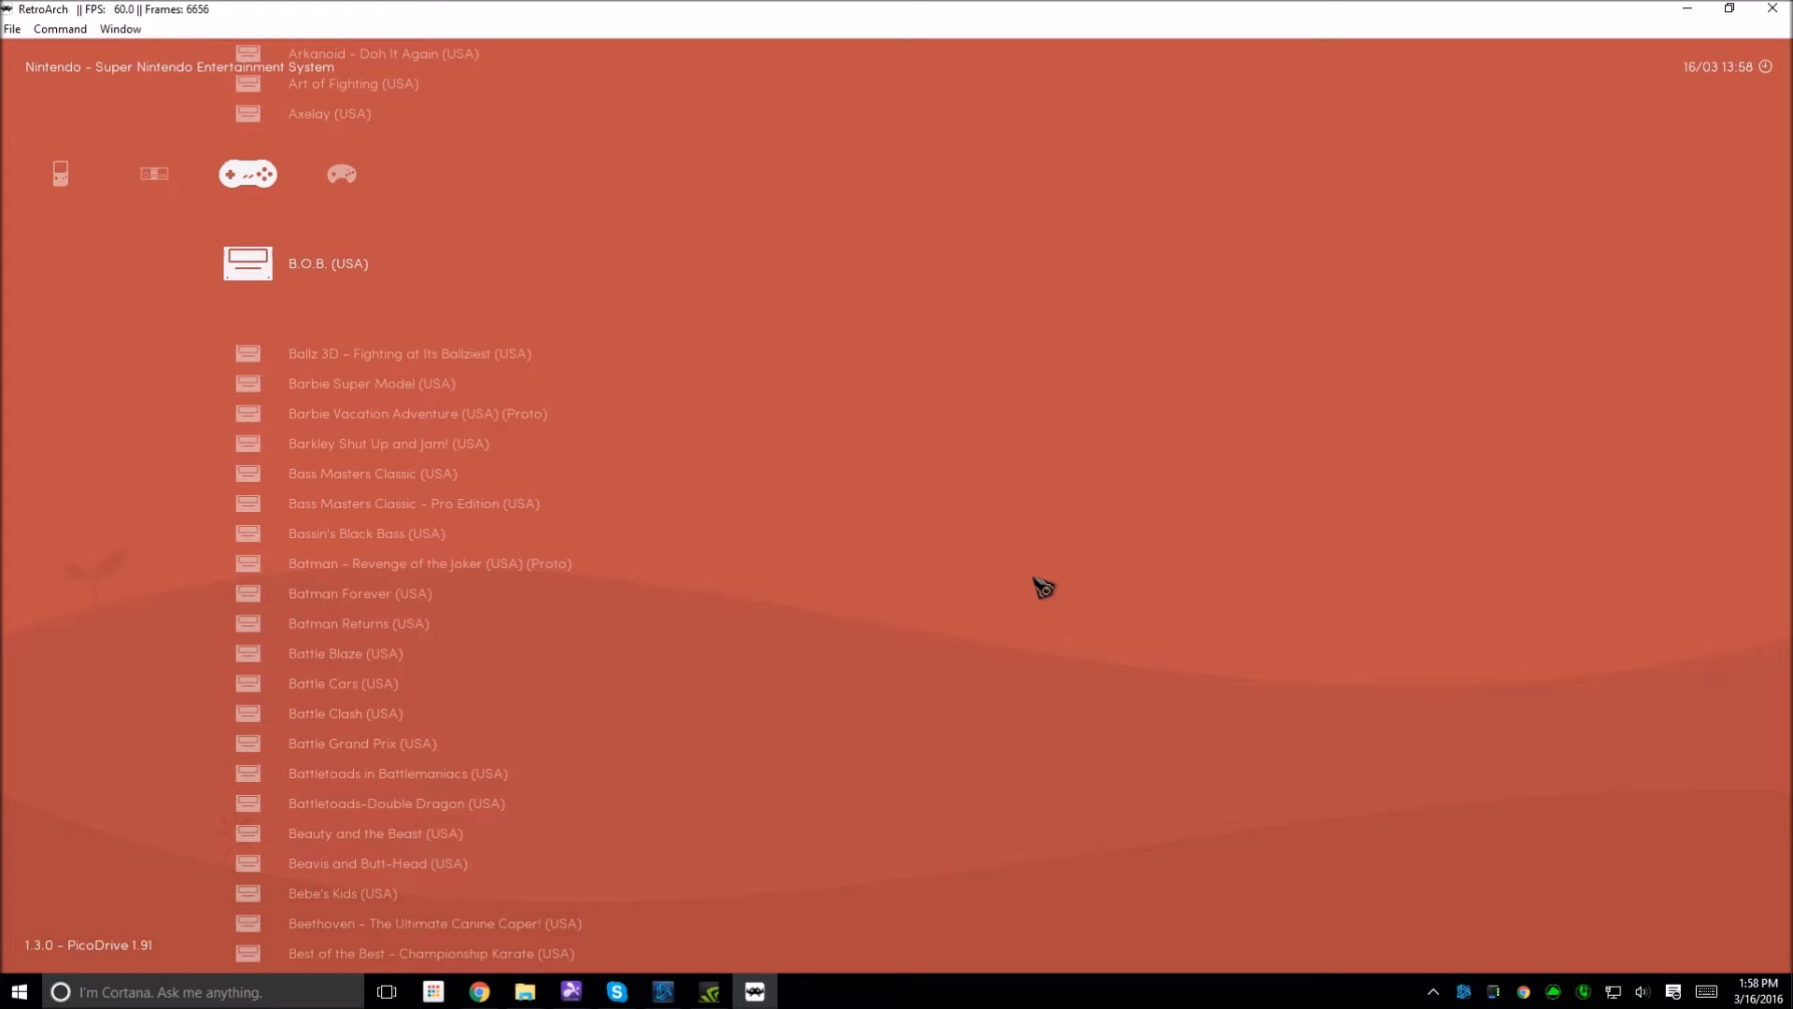
pyautogui.scroll(-3)
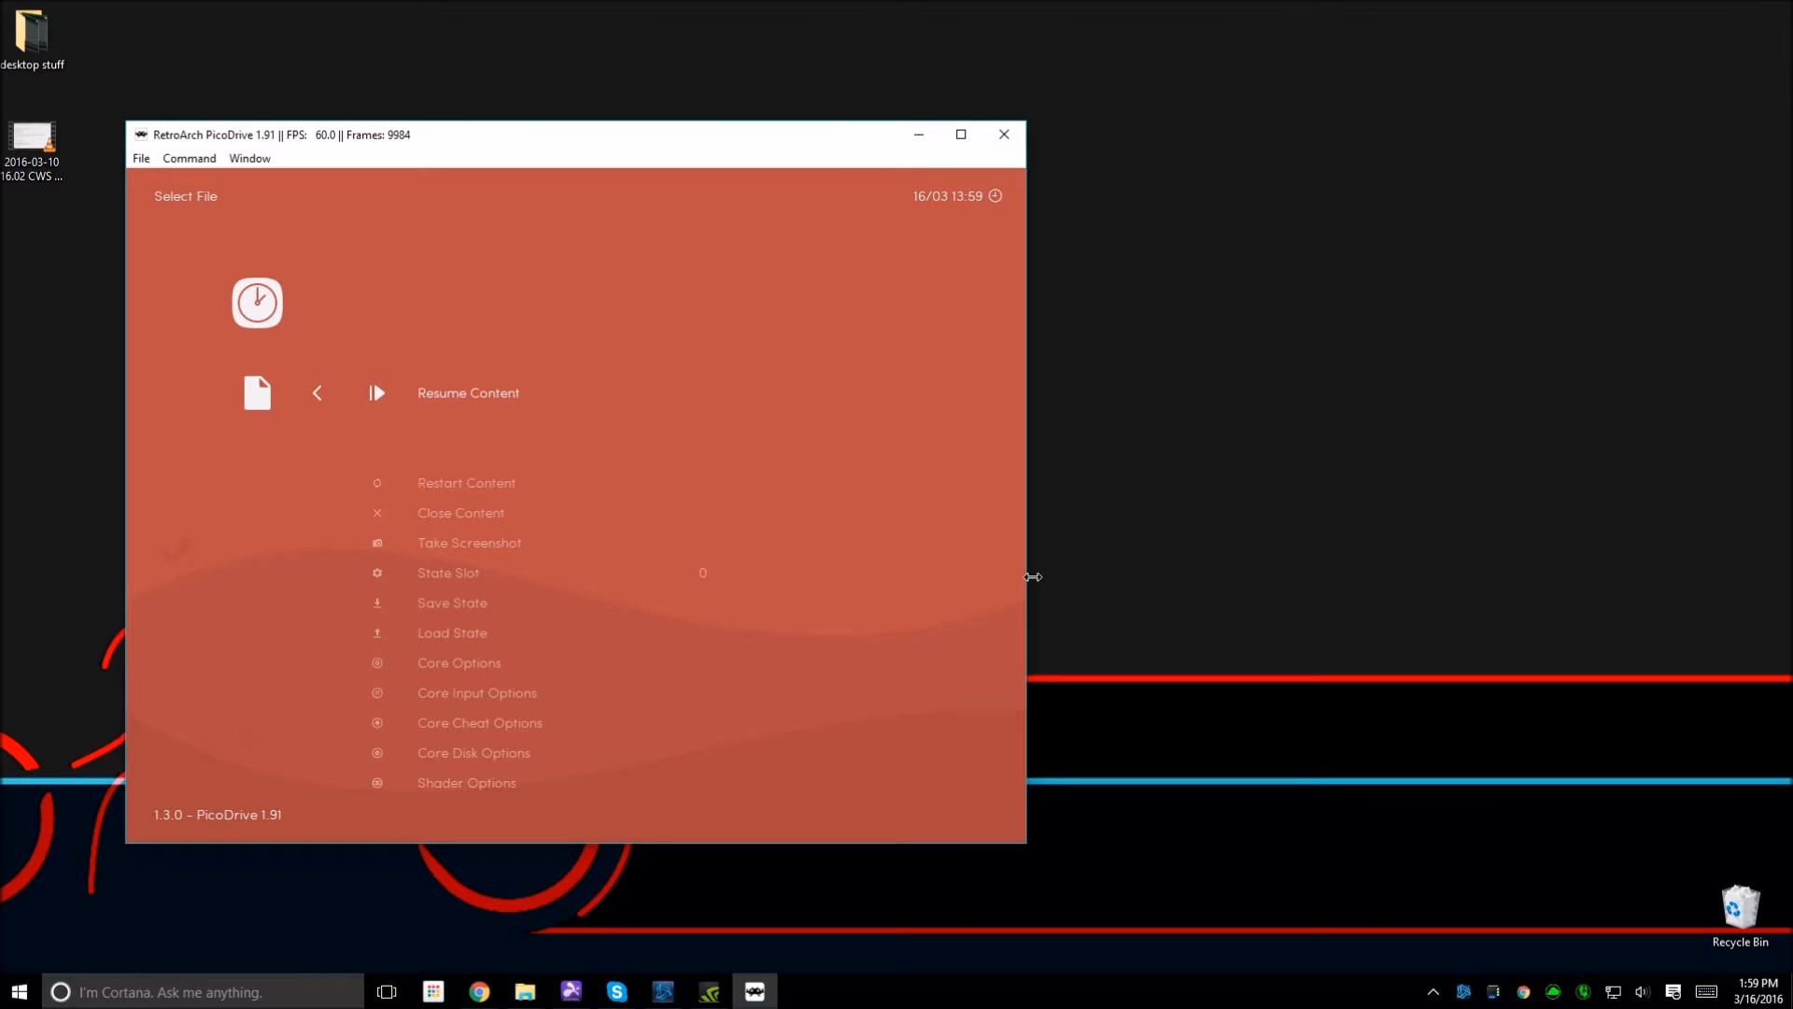
pyautogui.moveTo(740, 385)
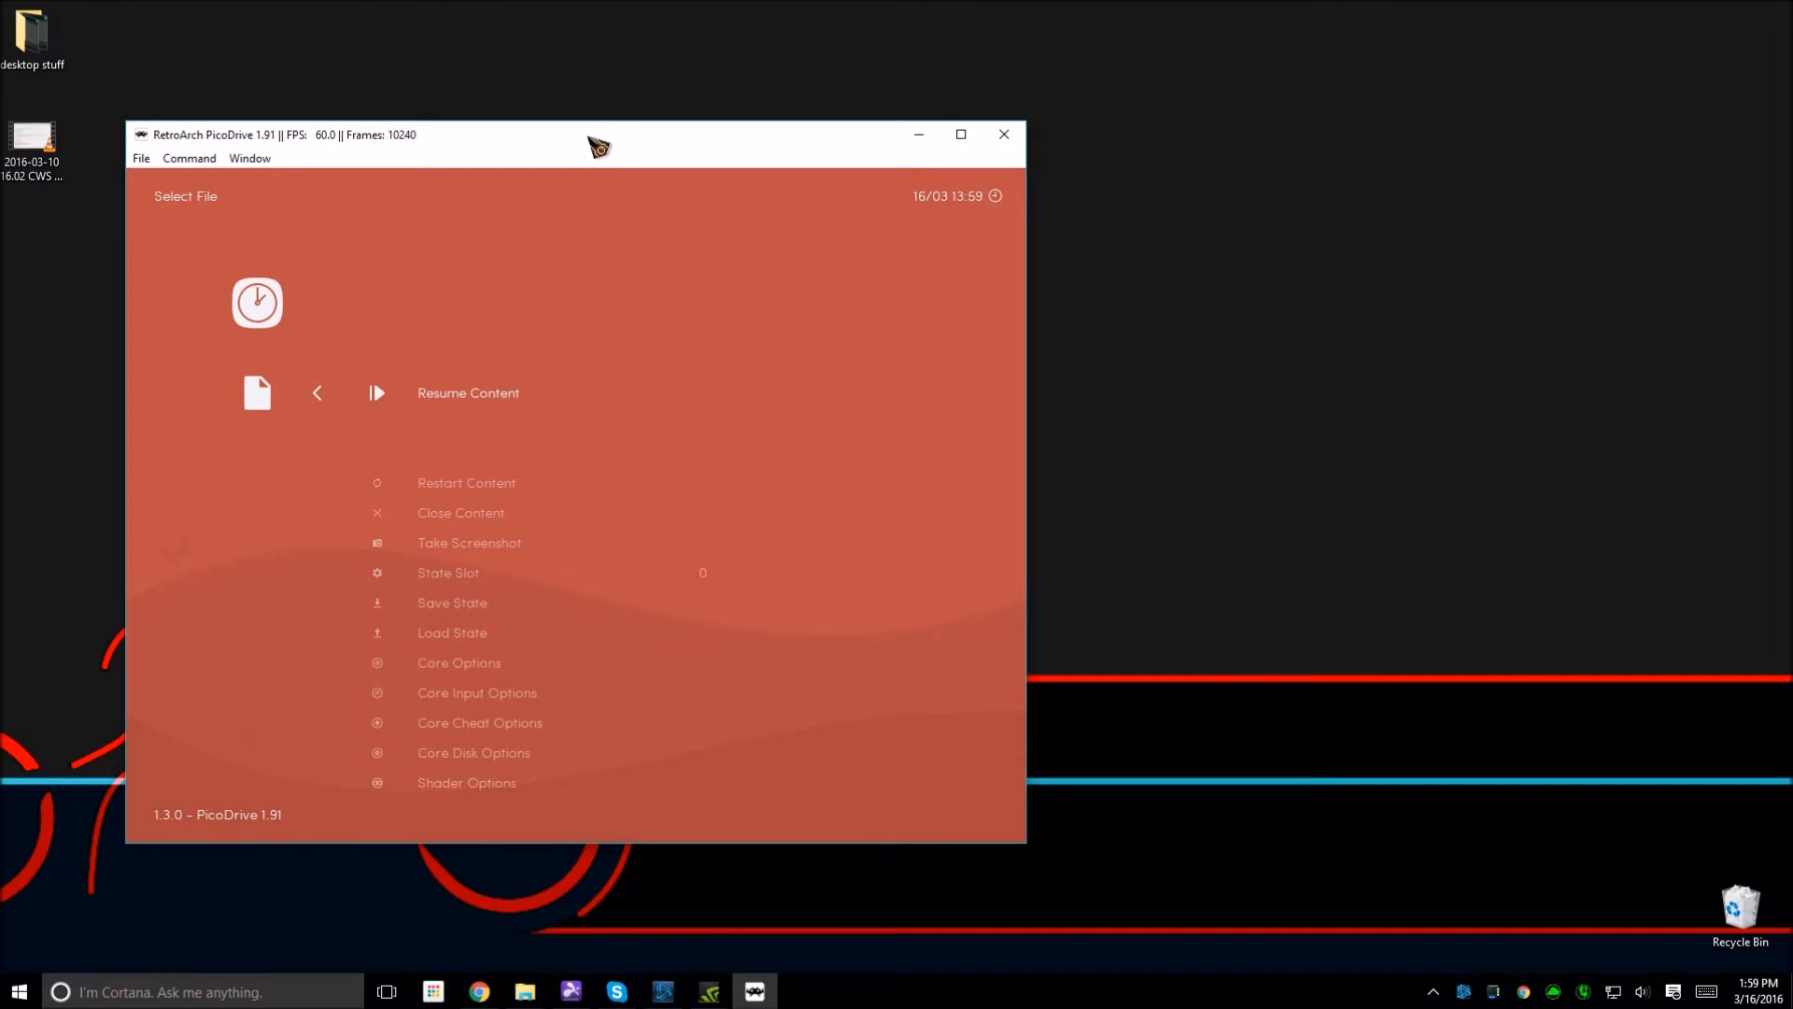
pyautogui.click(961, 134)
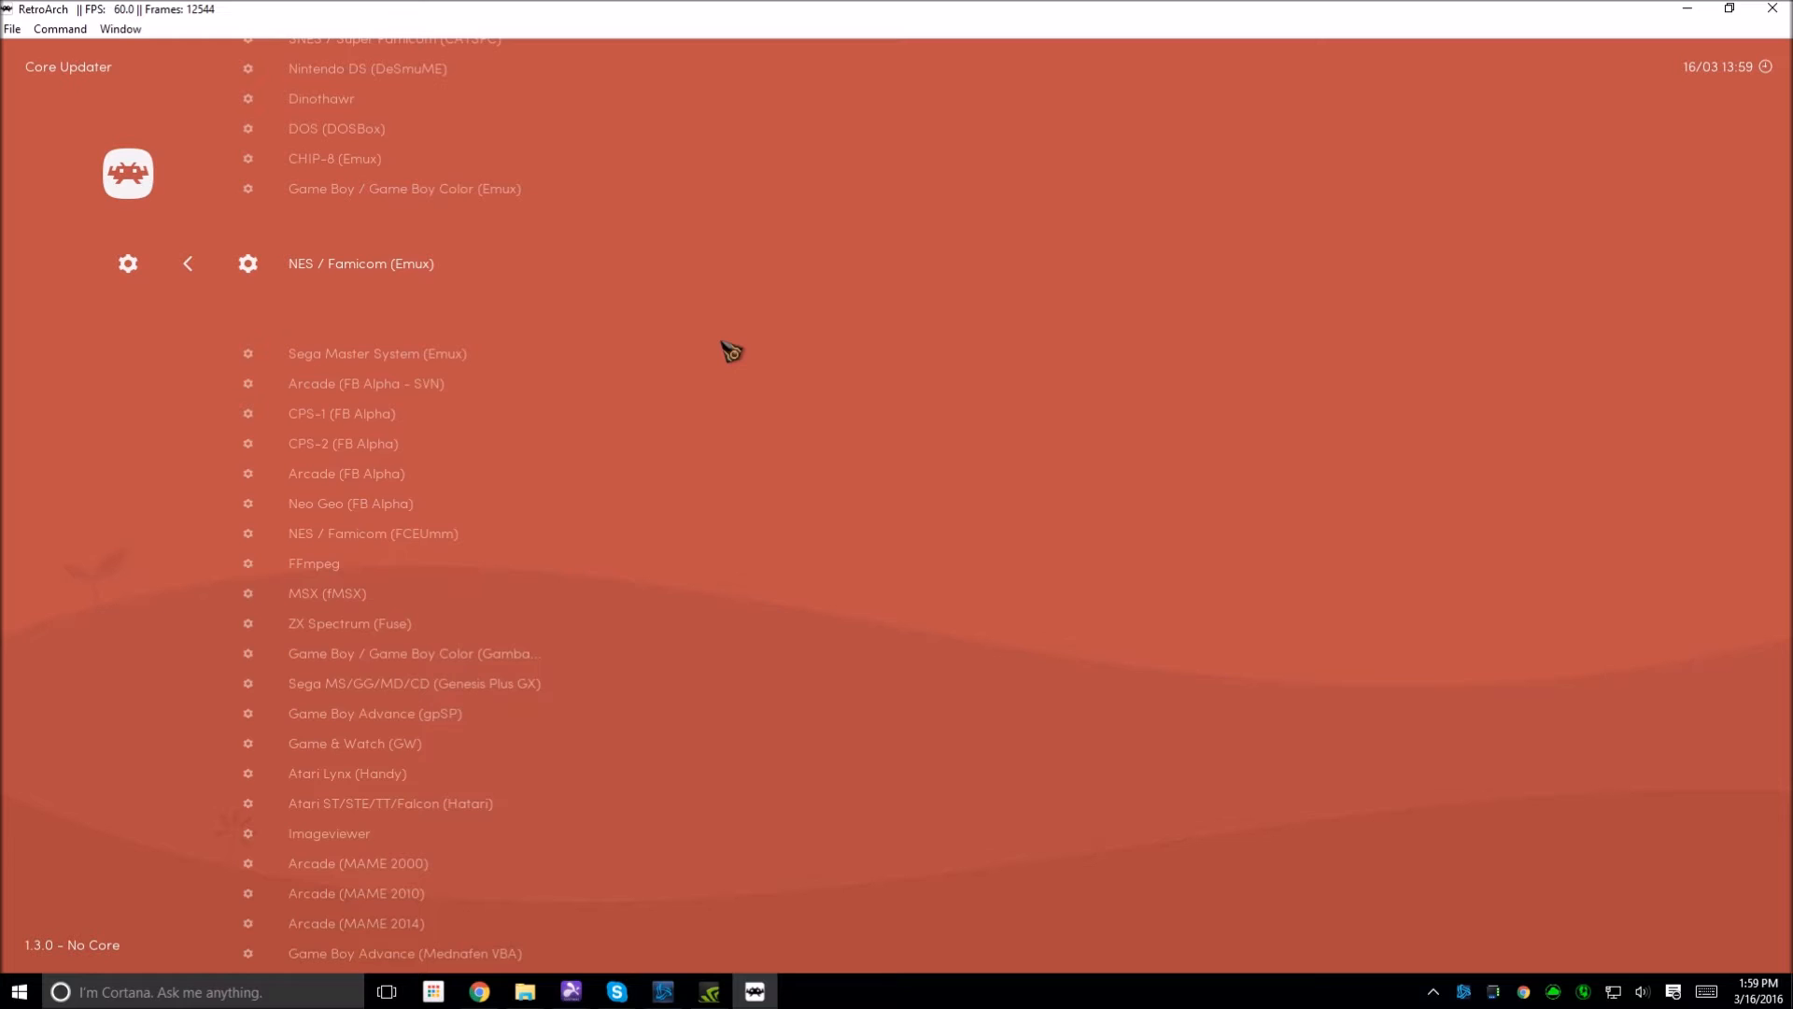
# Step: Scroll through the Core Updater's list of cores, then go back to Online Updater
pyautogui.scroll(-3)
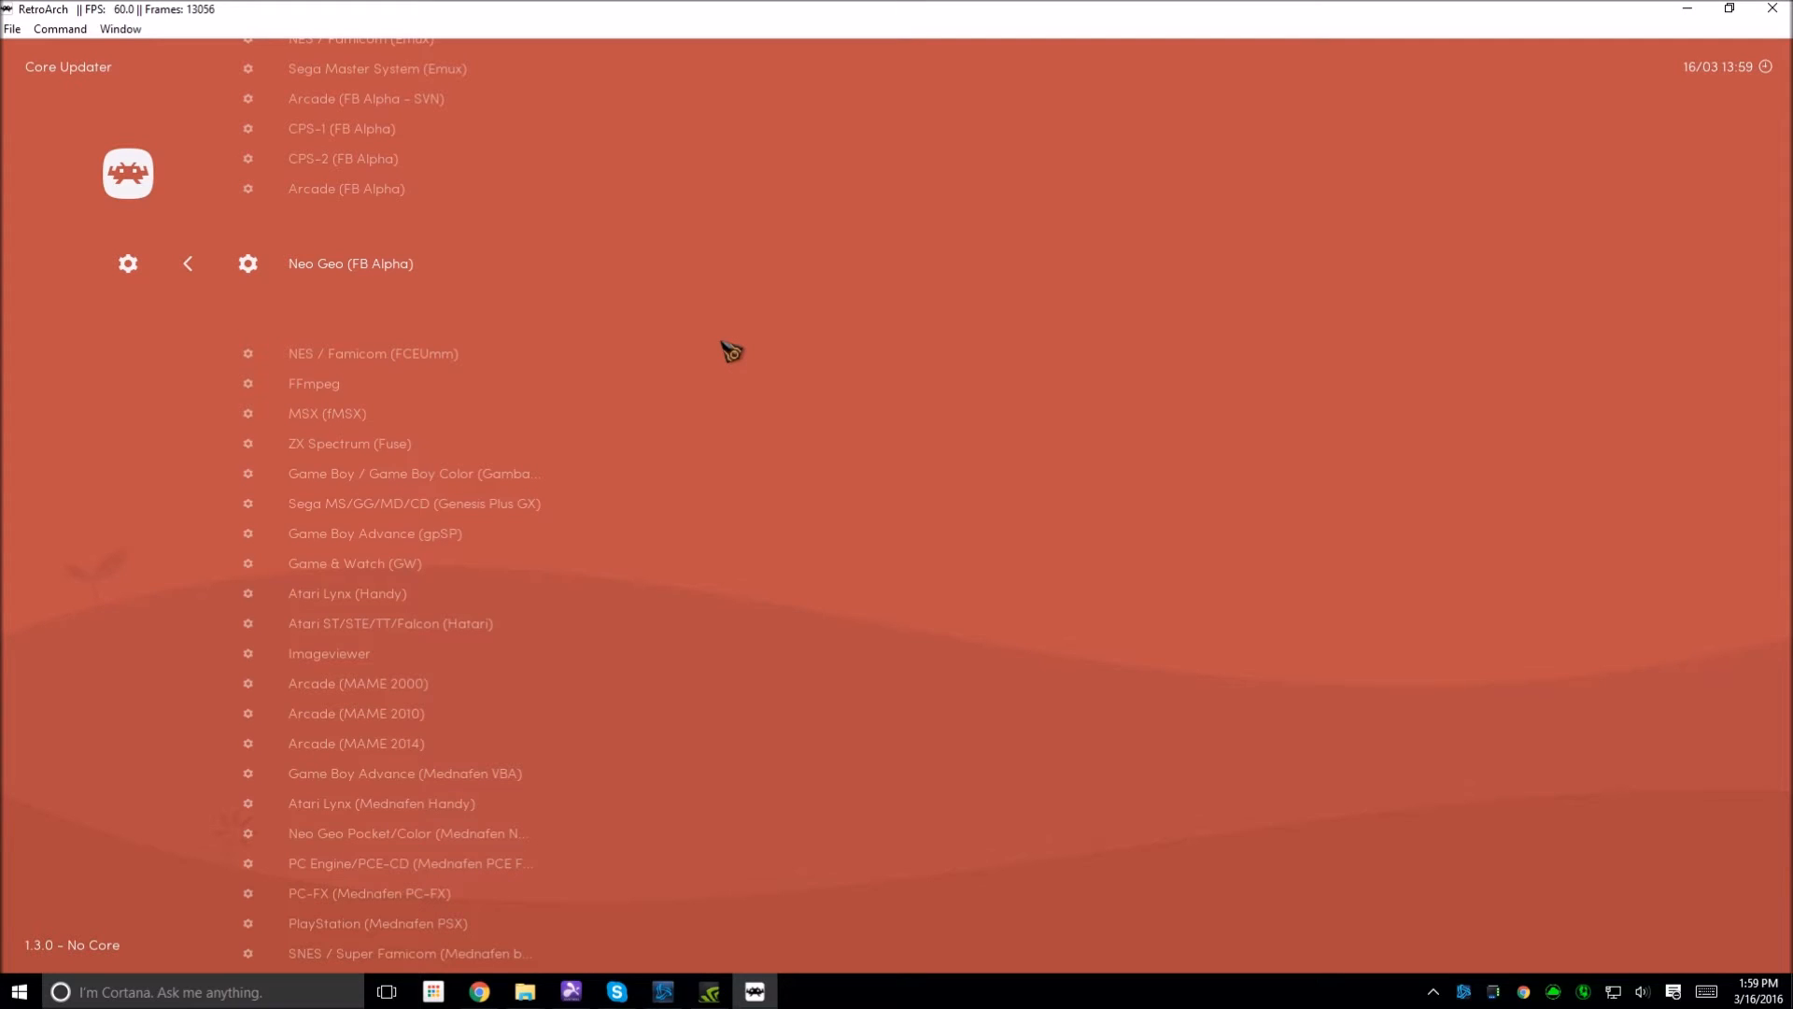
pyautogui.scroll(-3)
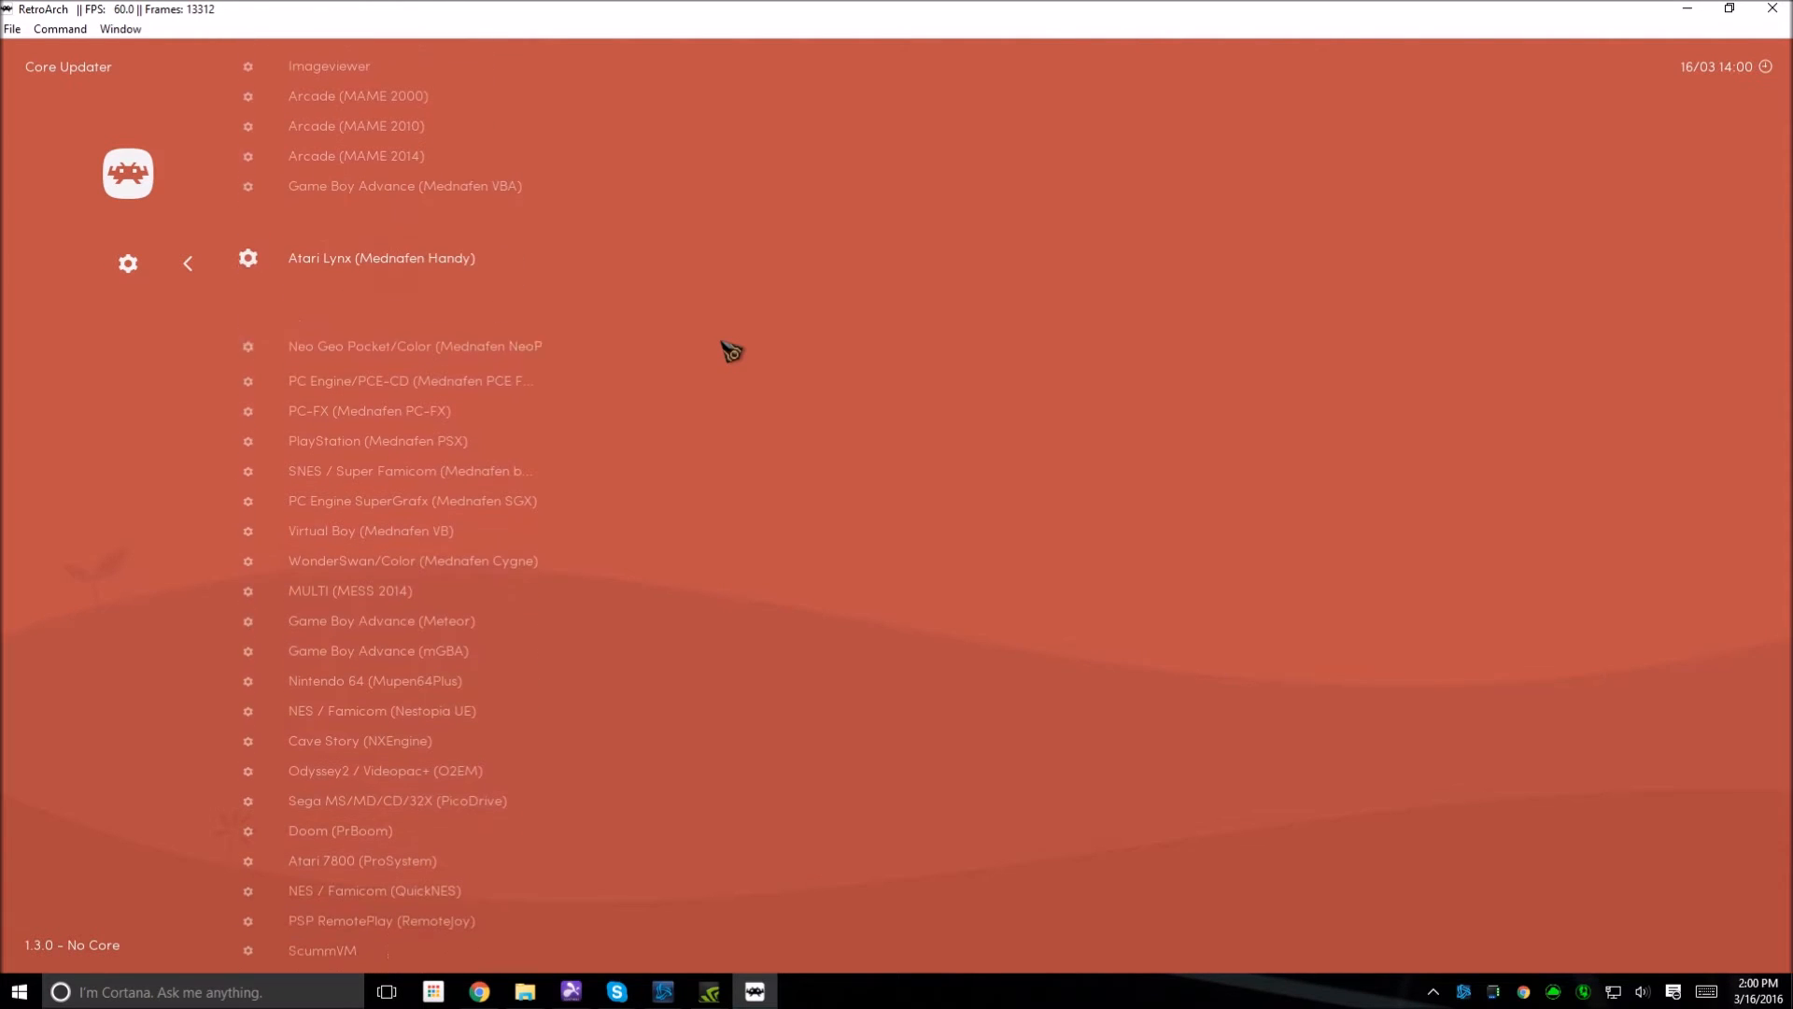
pyautogui.scroll(-3)
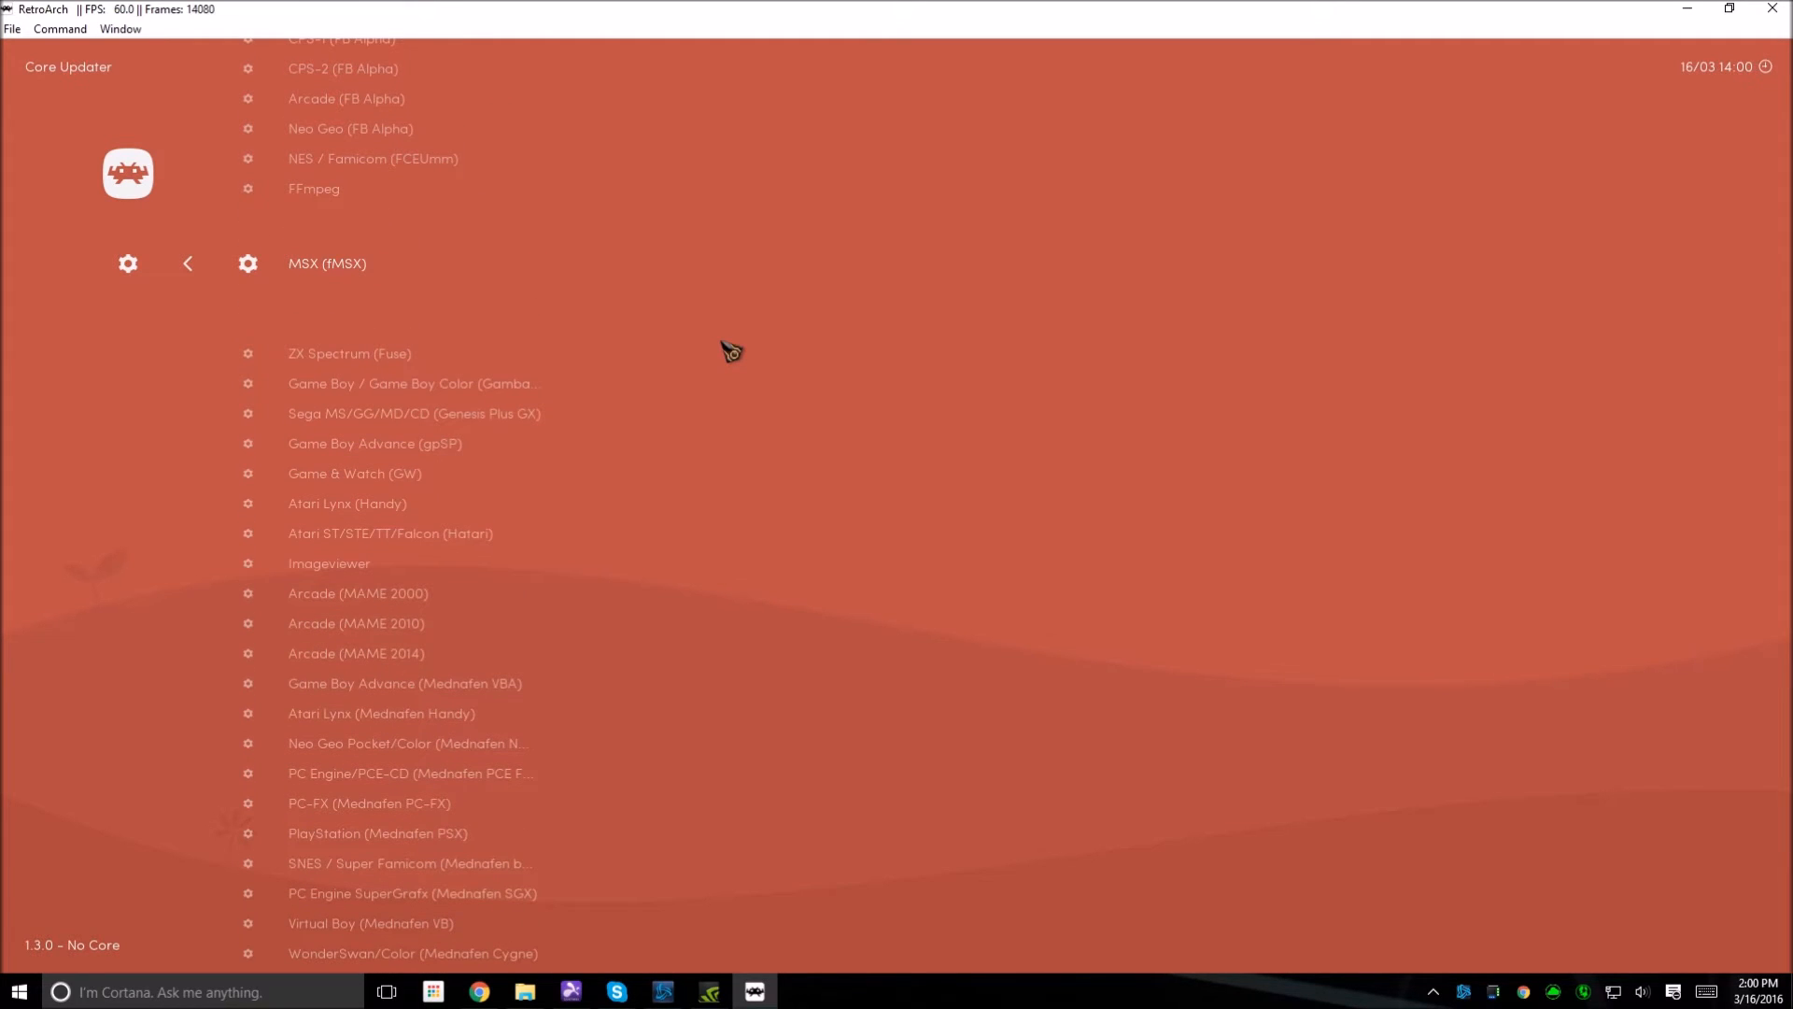
pyautogui.click(188, 264)
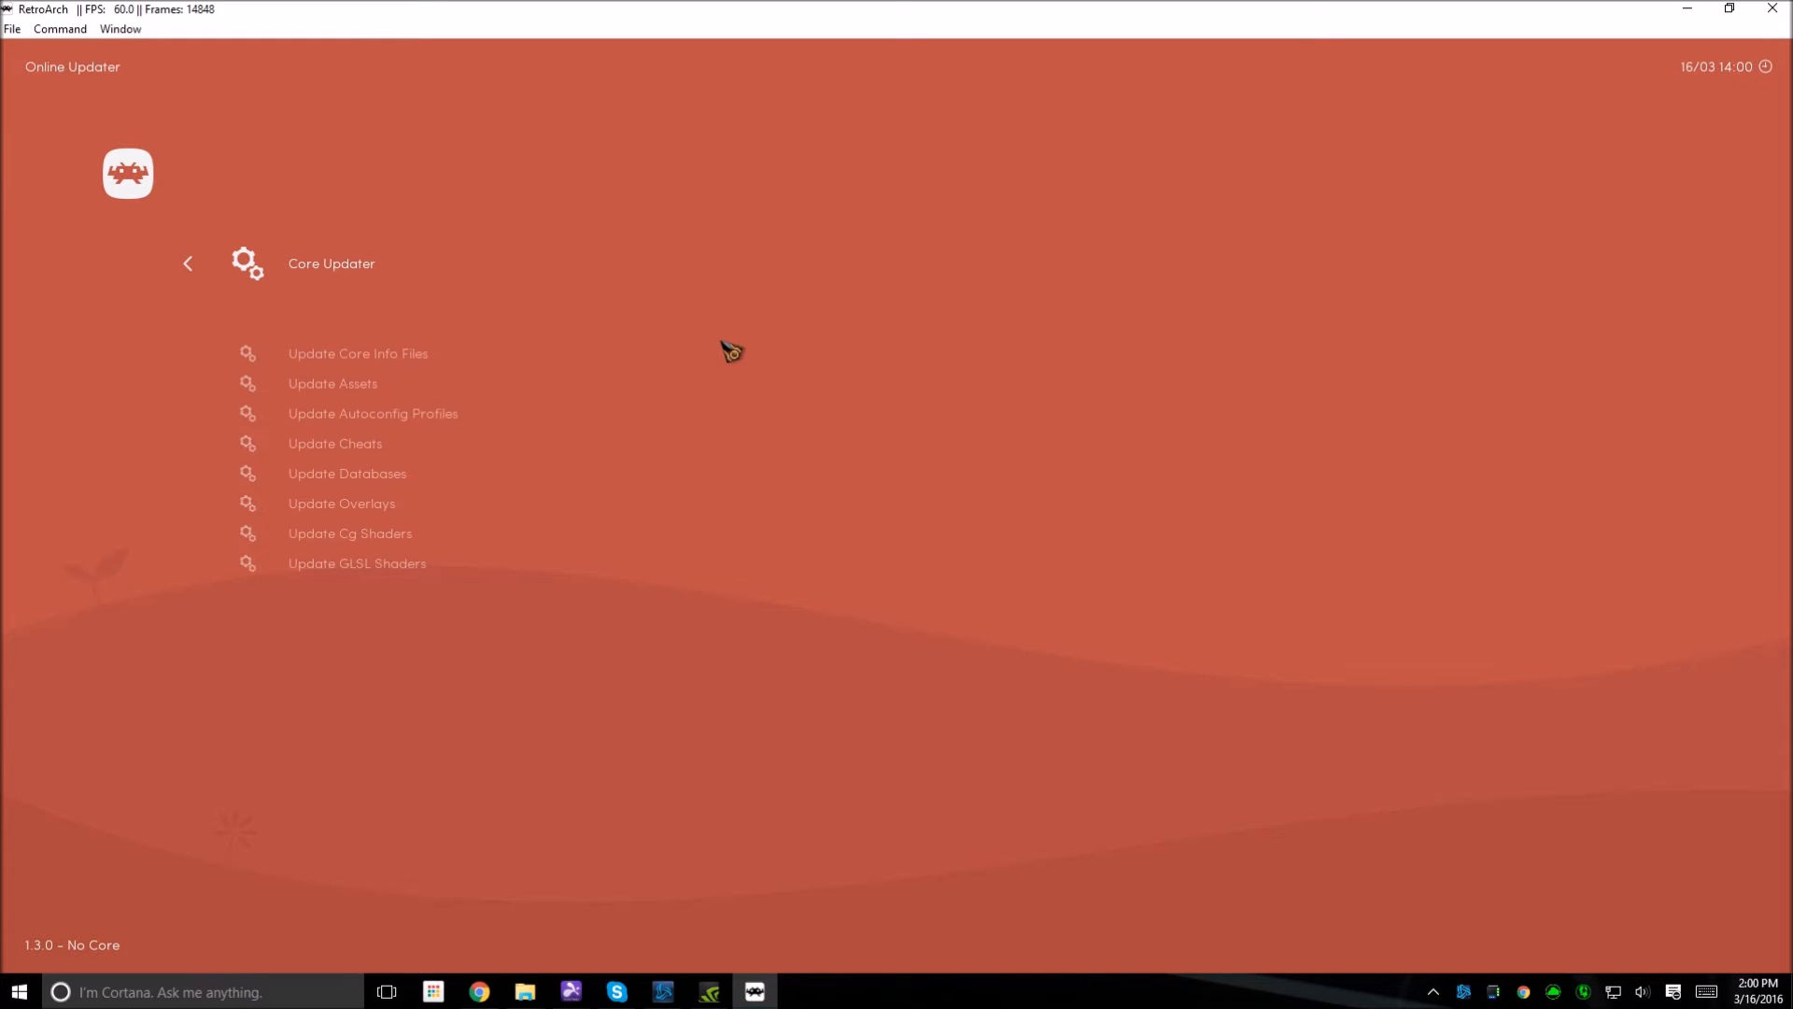
# Step: Scroll Core Updater to Nintendo 64 (Mupen64Plus), download it, and leave the updater
pyautogui.click(357, 352)
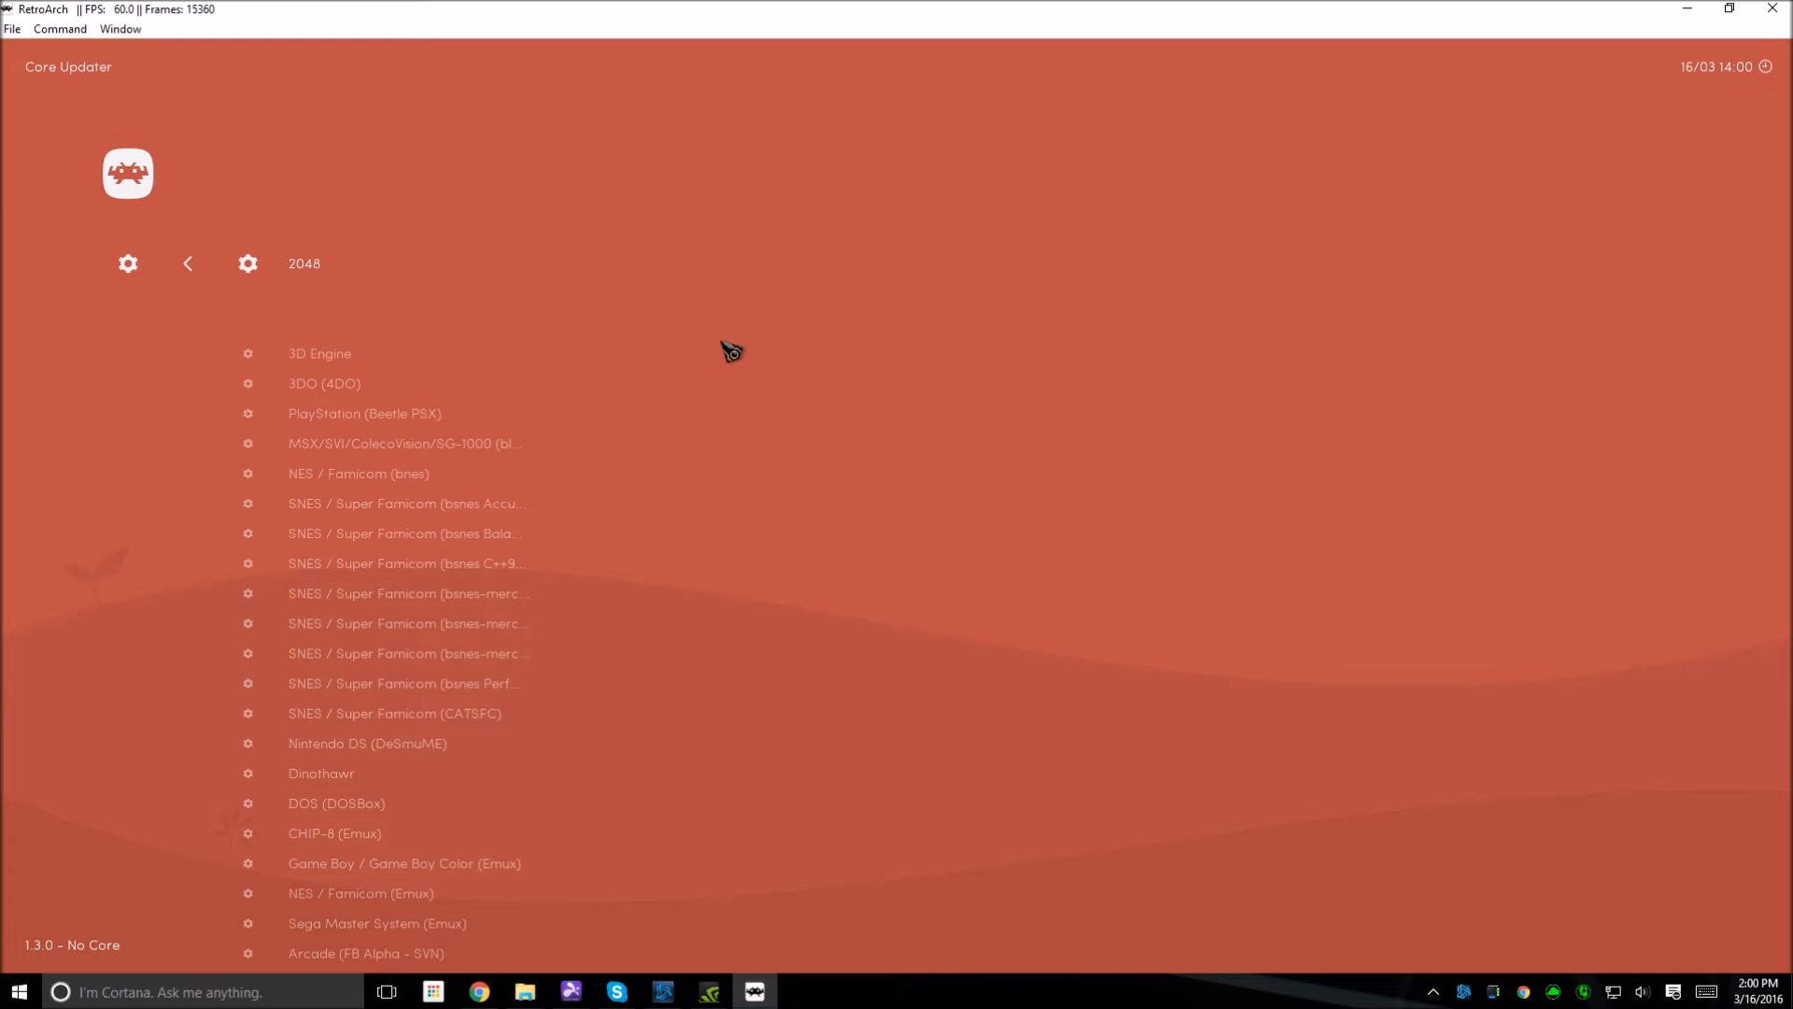
pyautogui.scroll(-3)
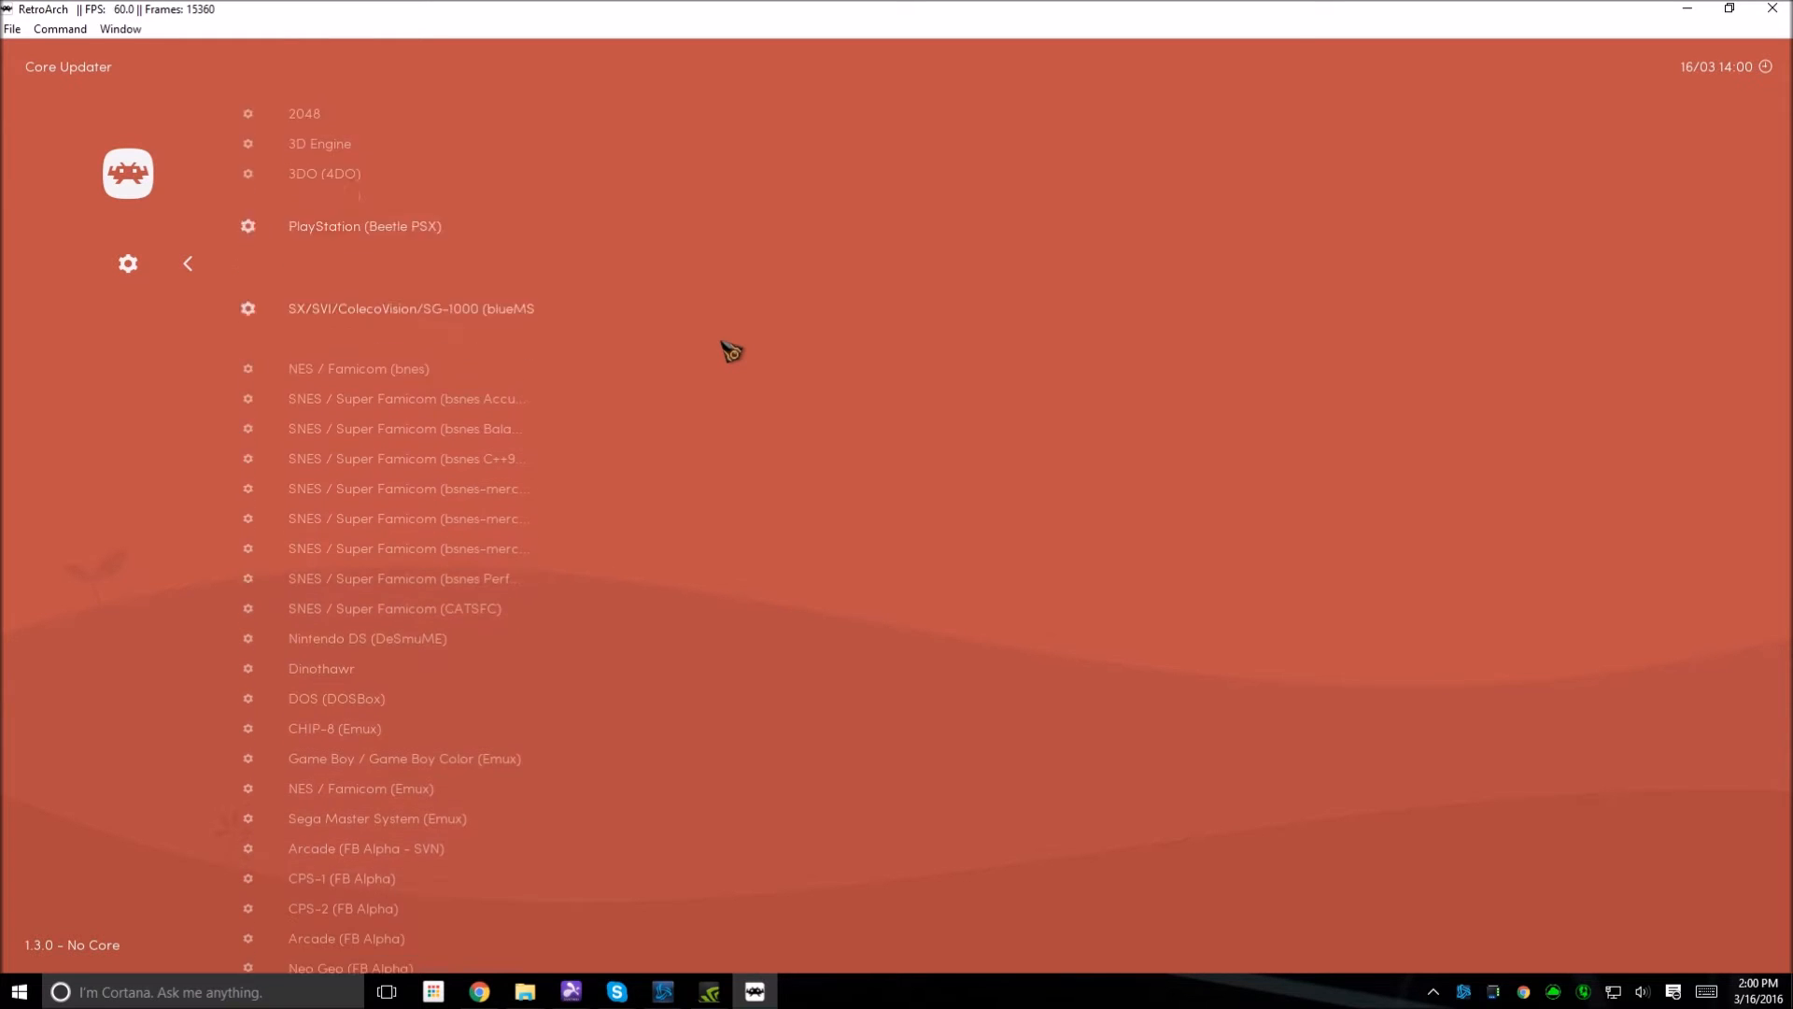
pyautogui.scroll(-3)
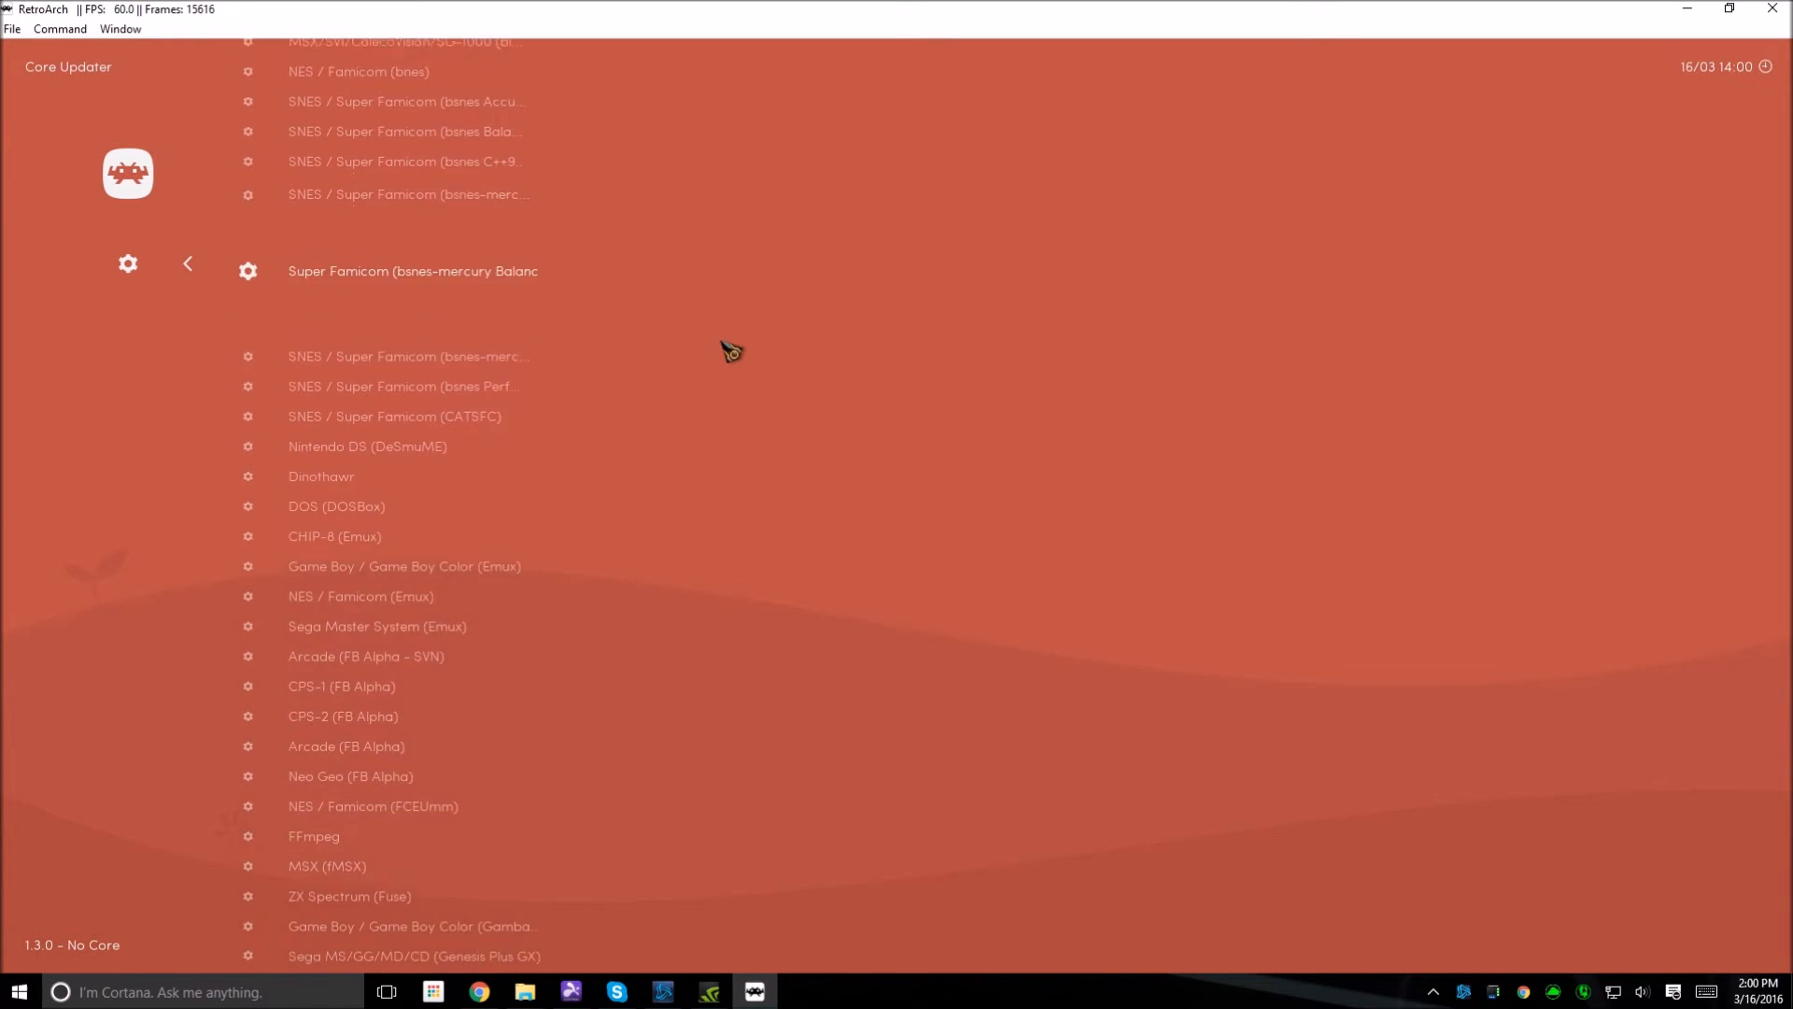
pyautogui.scroll(-3)
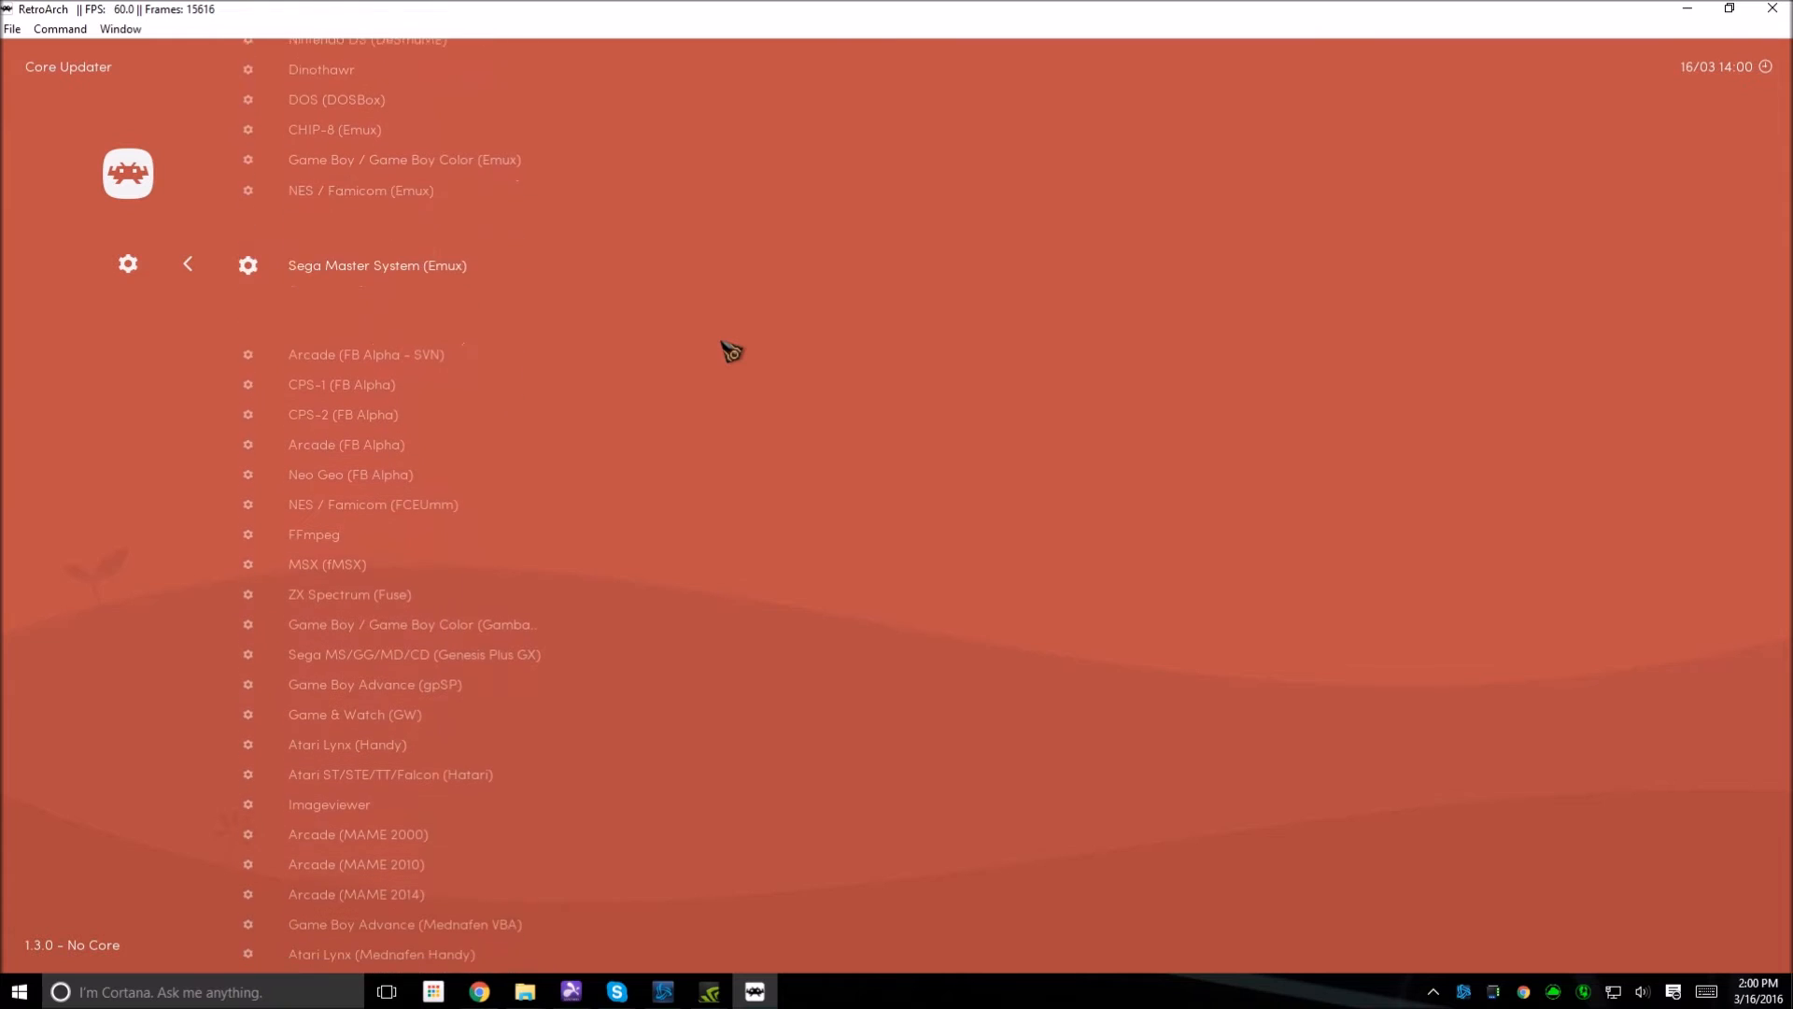
pyautogui.scroll(-3)
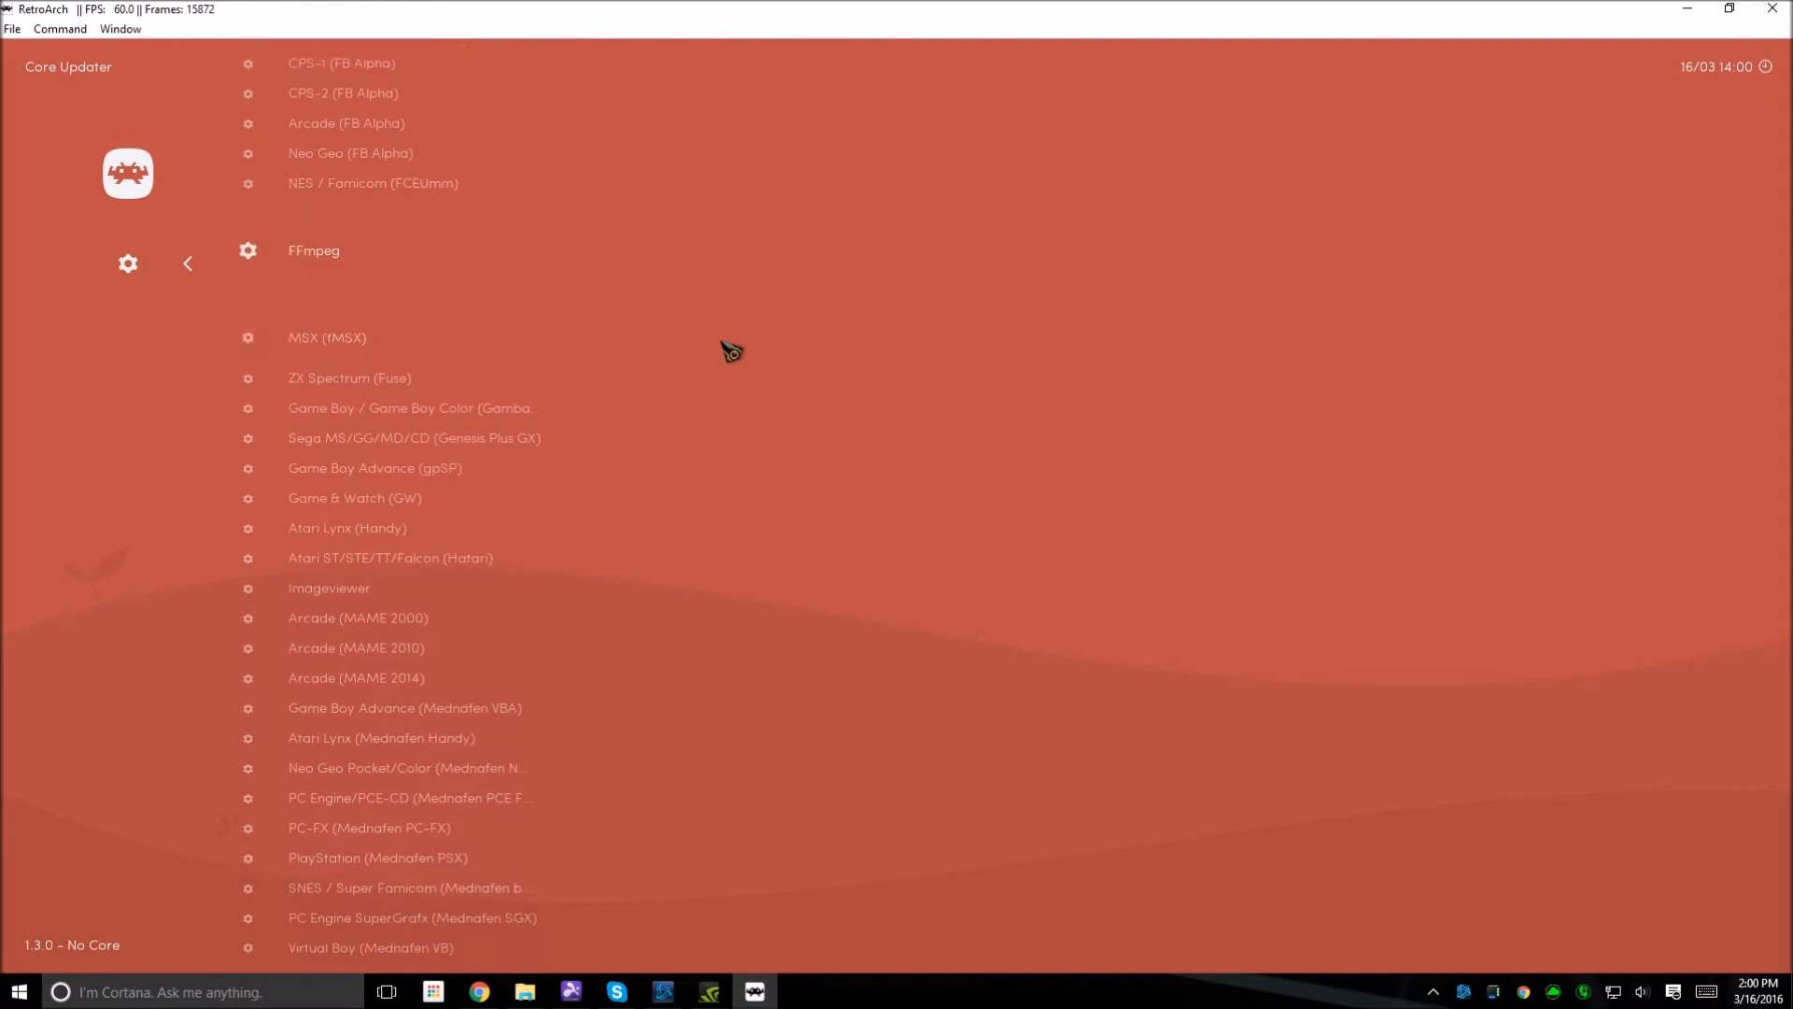
pyautogui.scroll(-3)
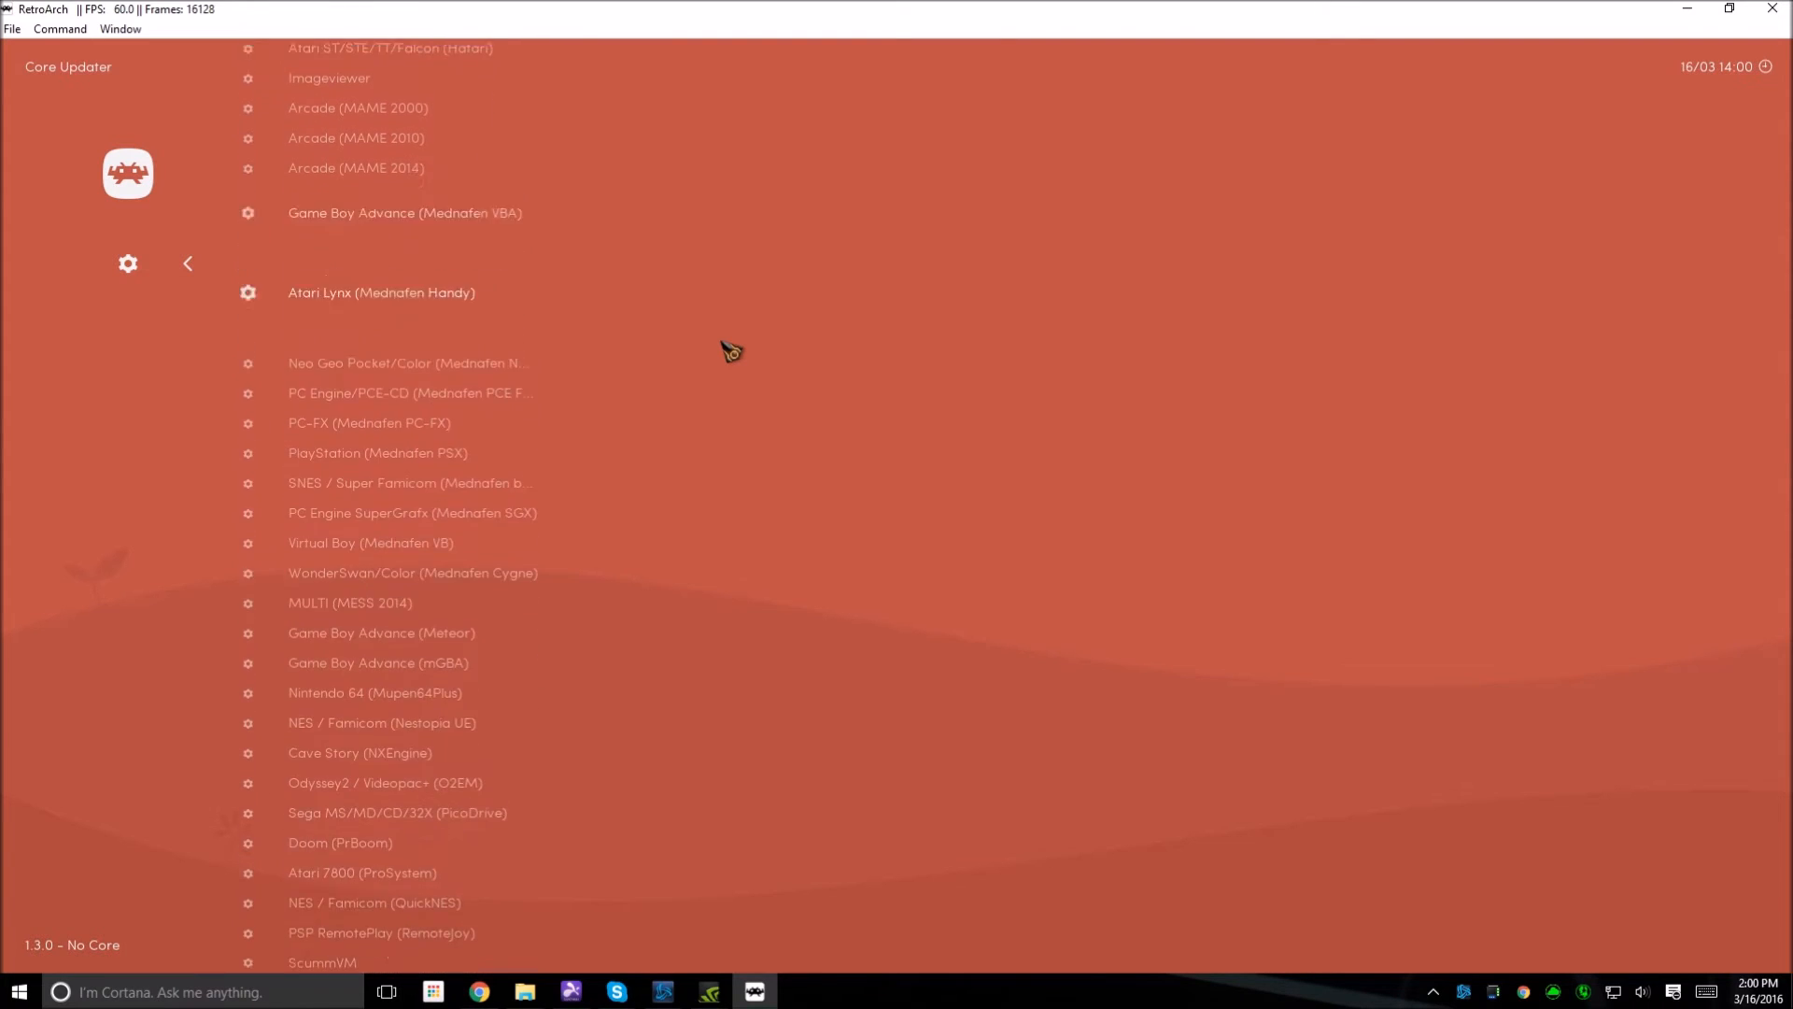
pyautogui.scroll(-3)
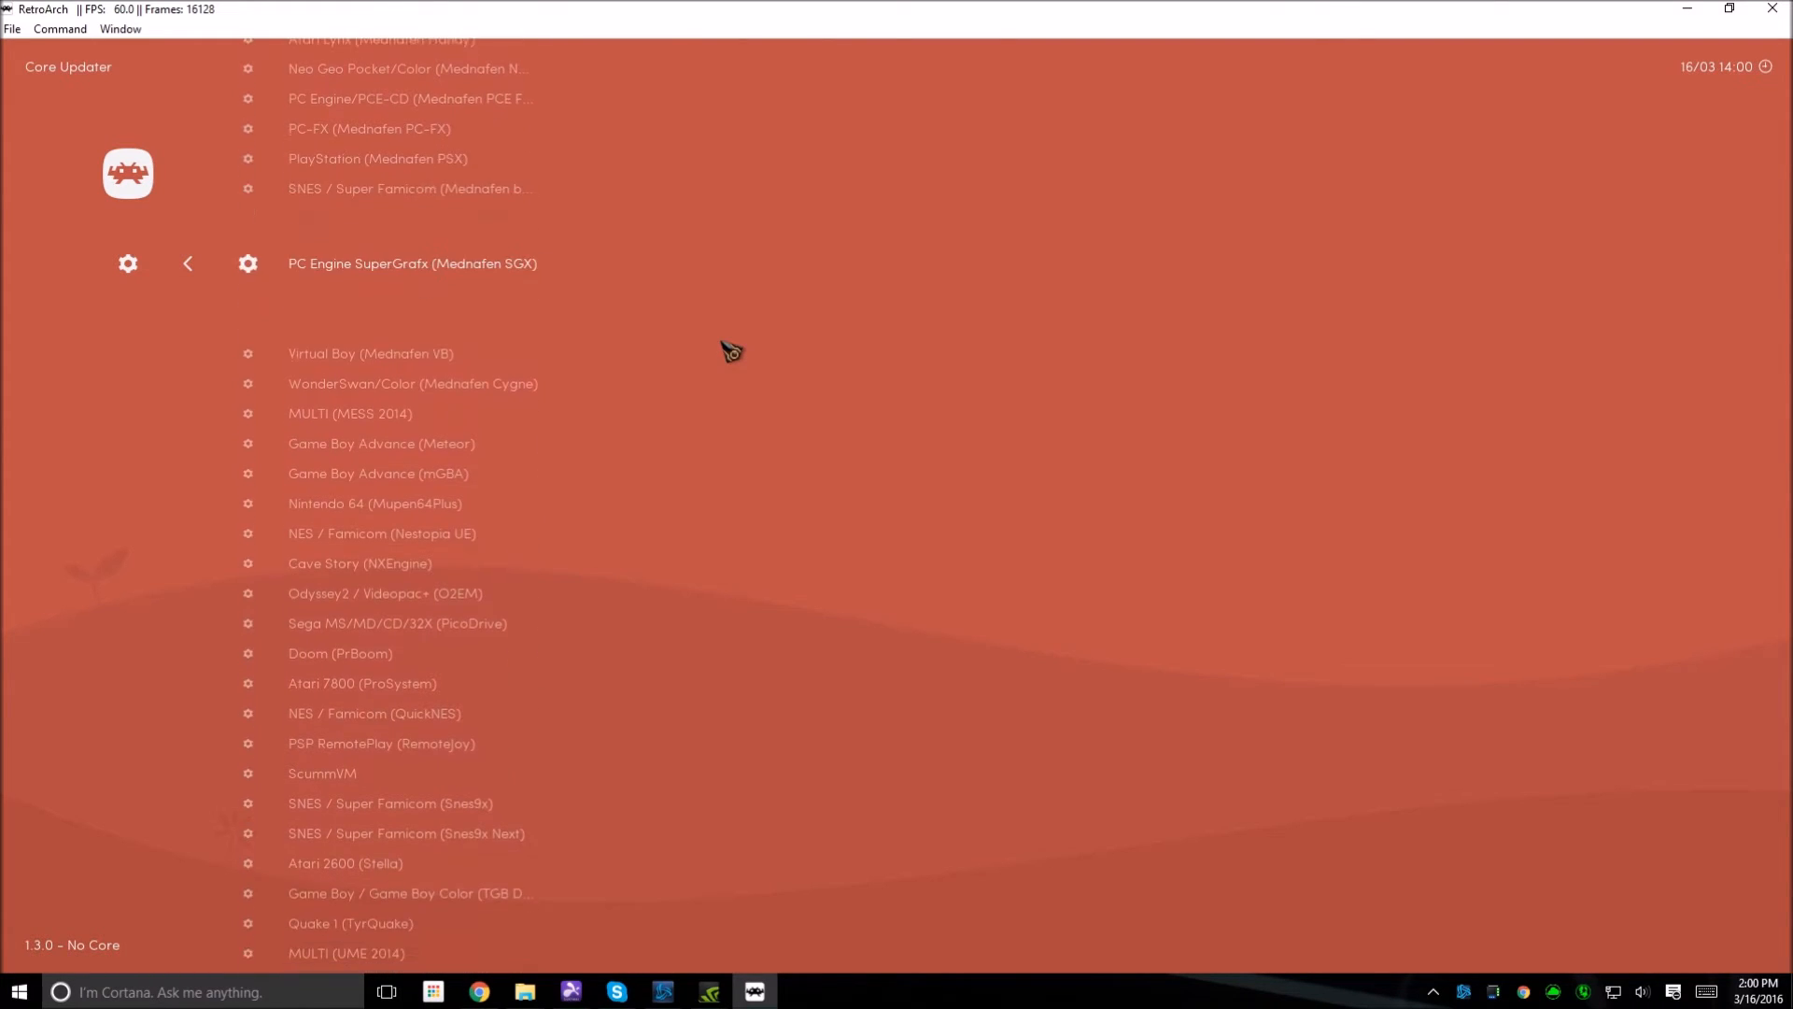
pyautogui.scroll(-3)
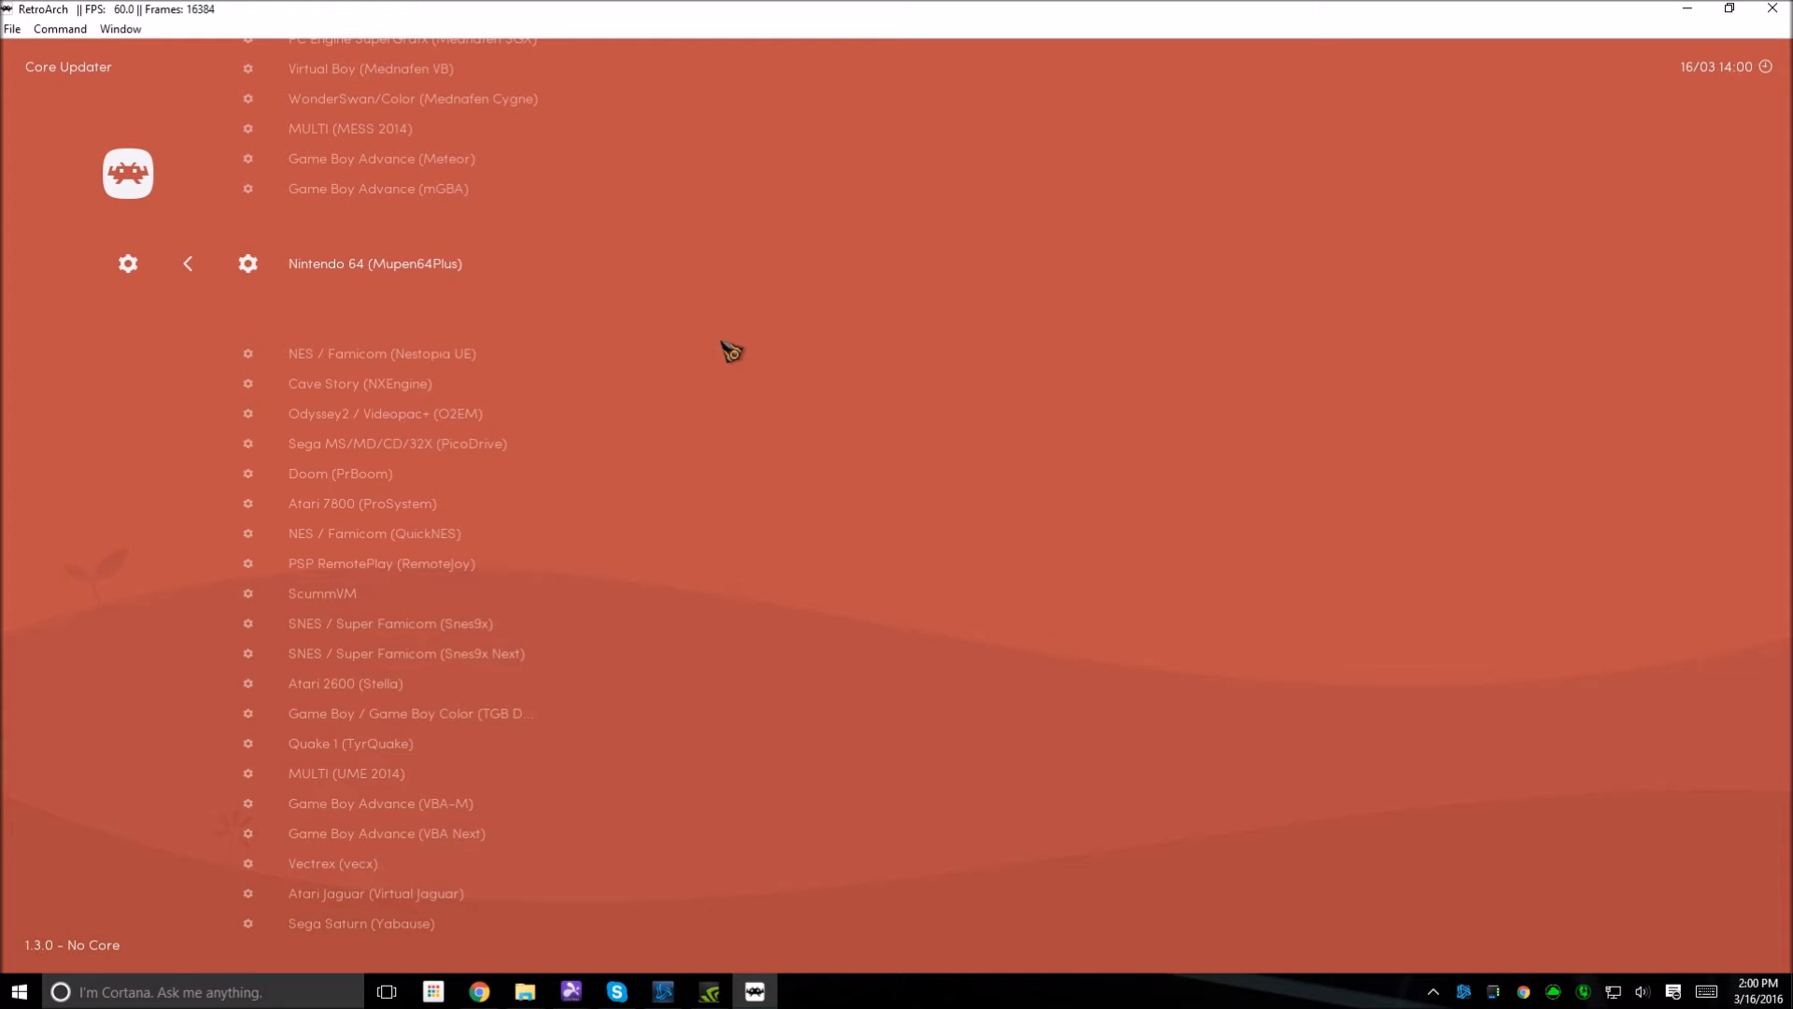
pyautogui.moveTo(407, 289)
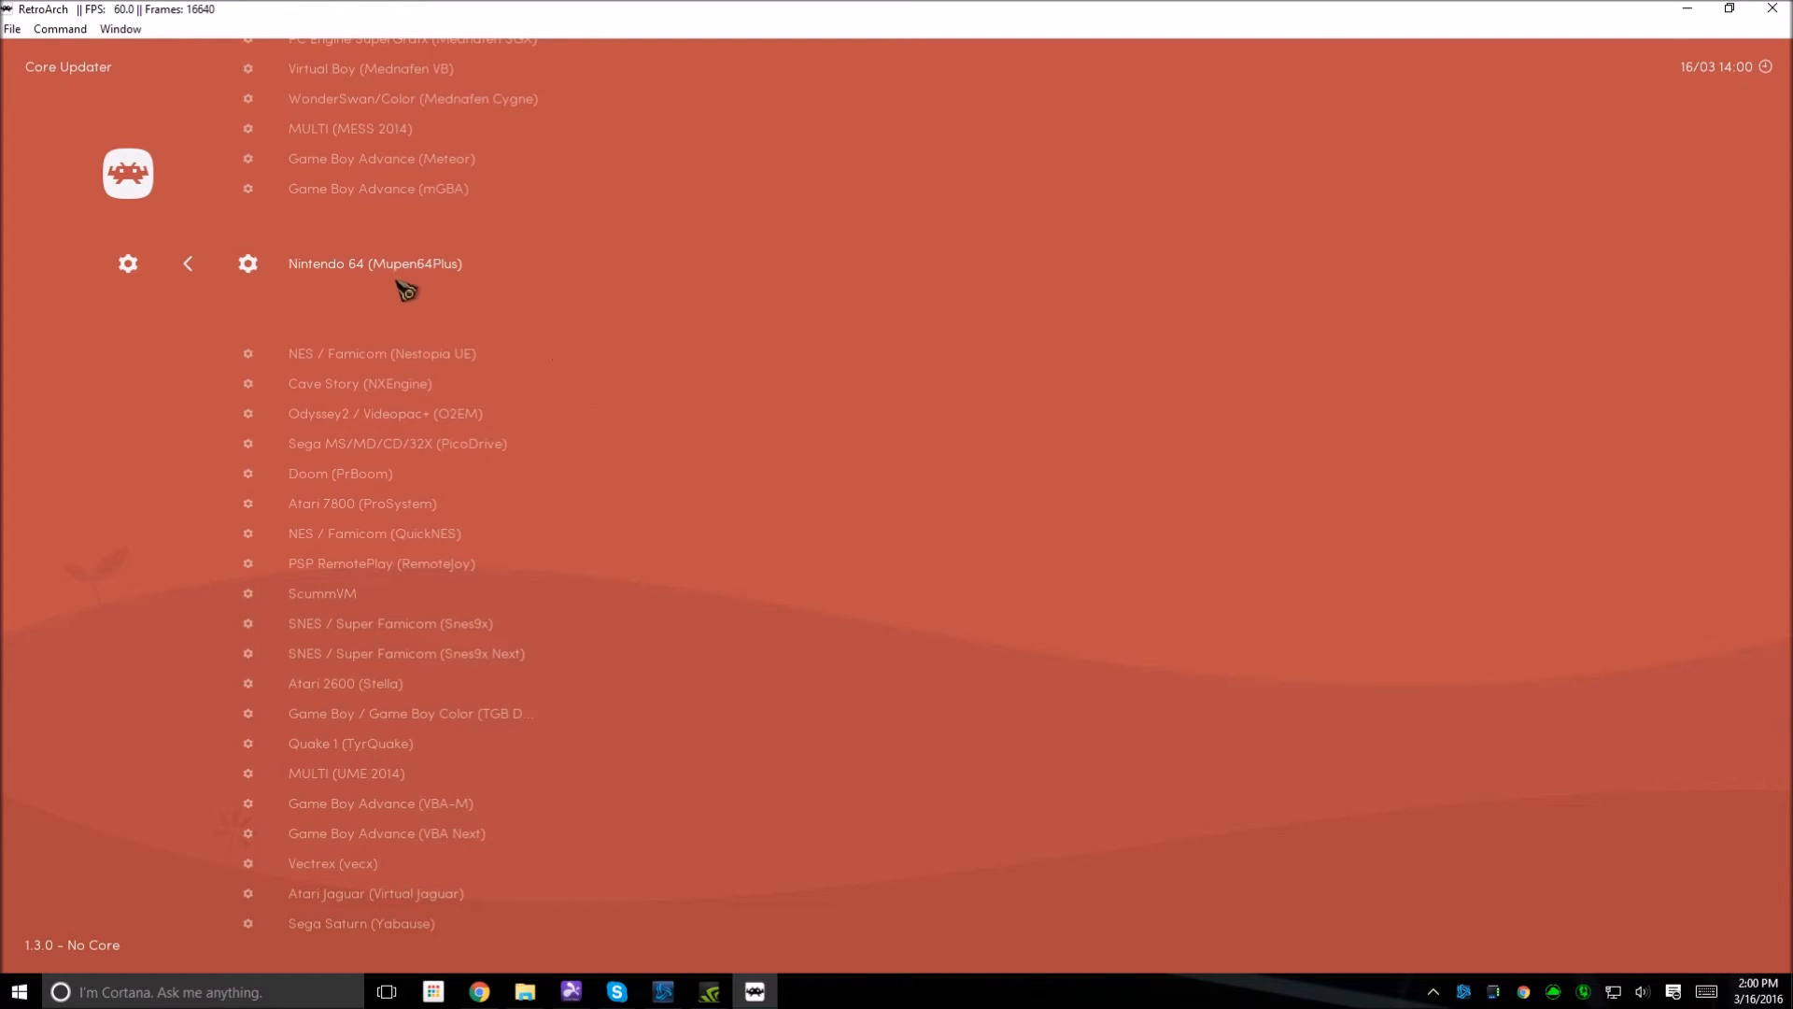
pyautogui.moveTo(407, 280)
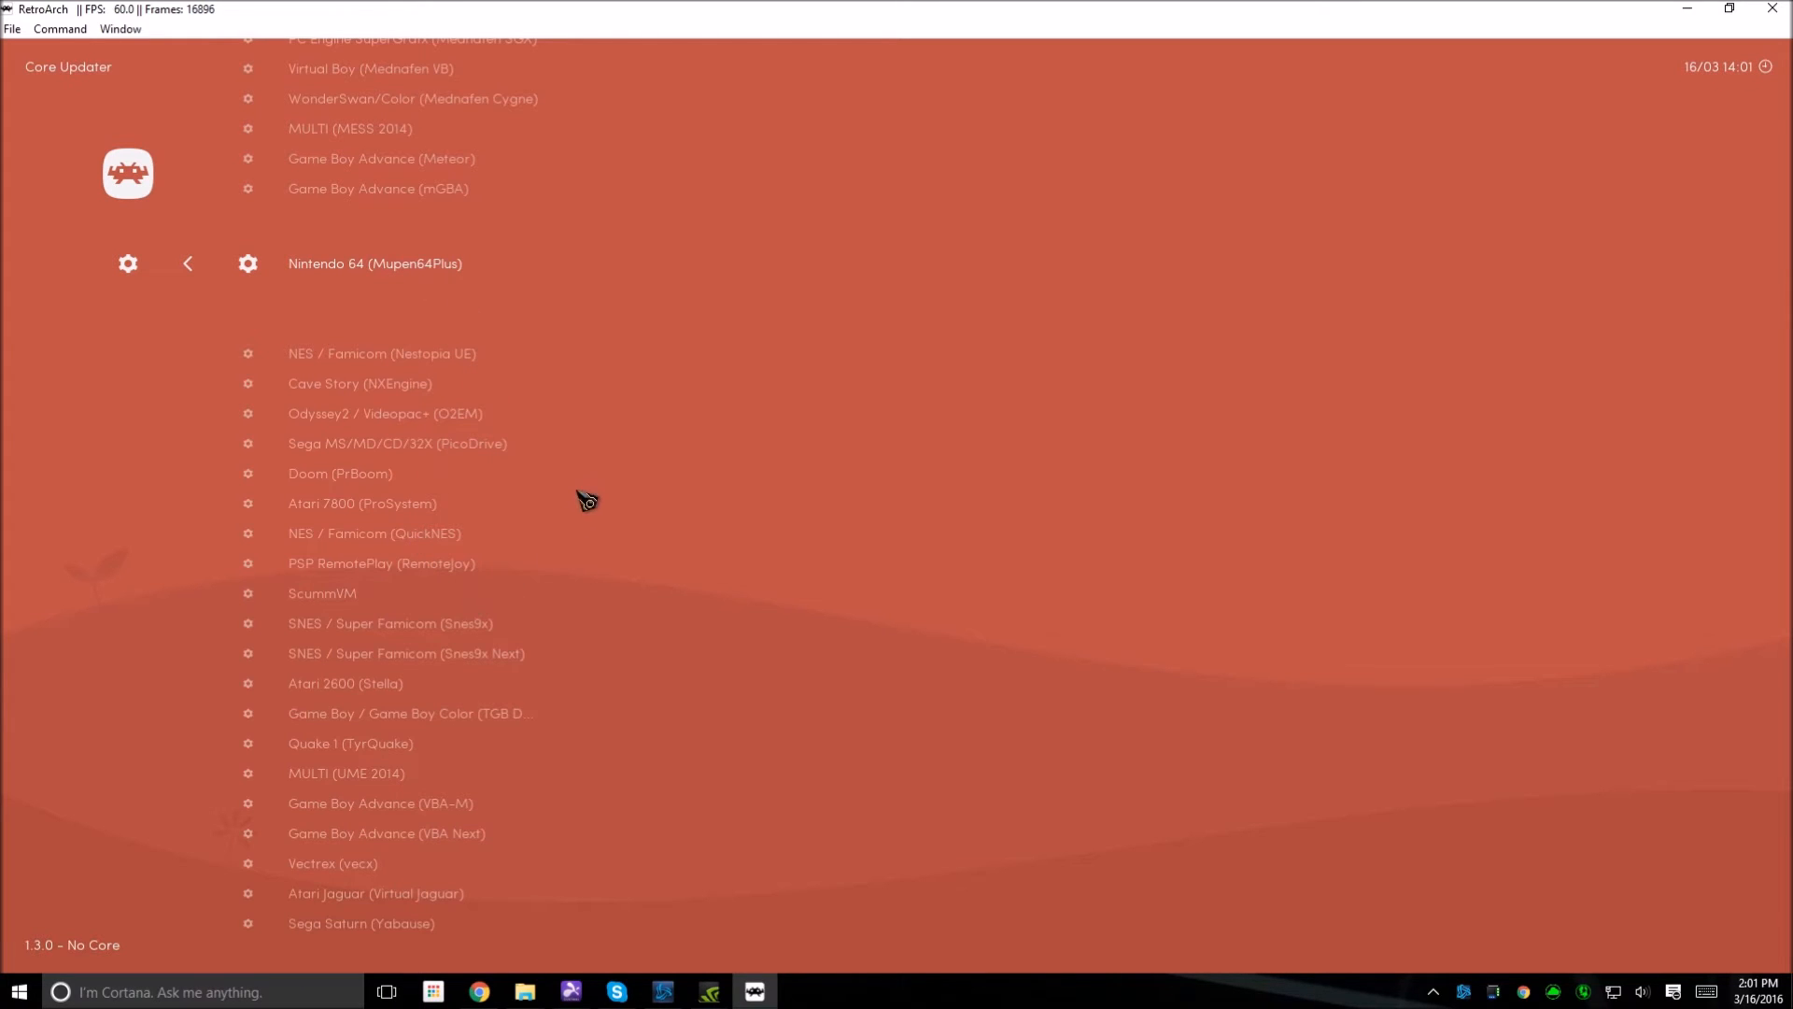
pyautogui.moveTo(650, 394)
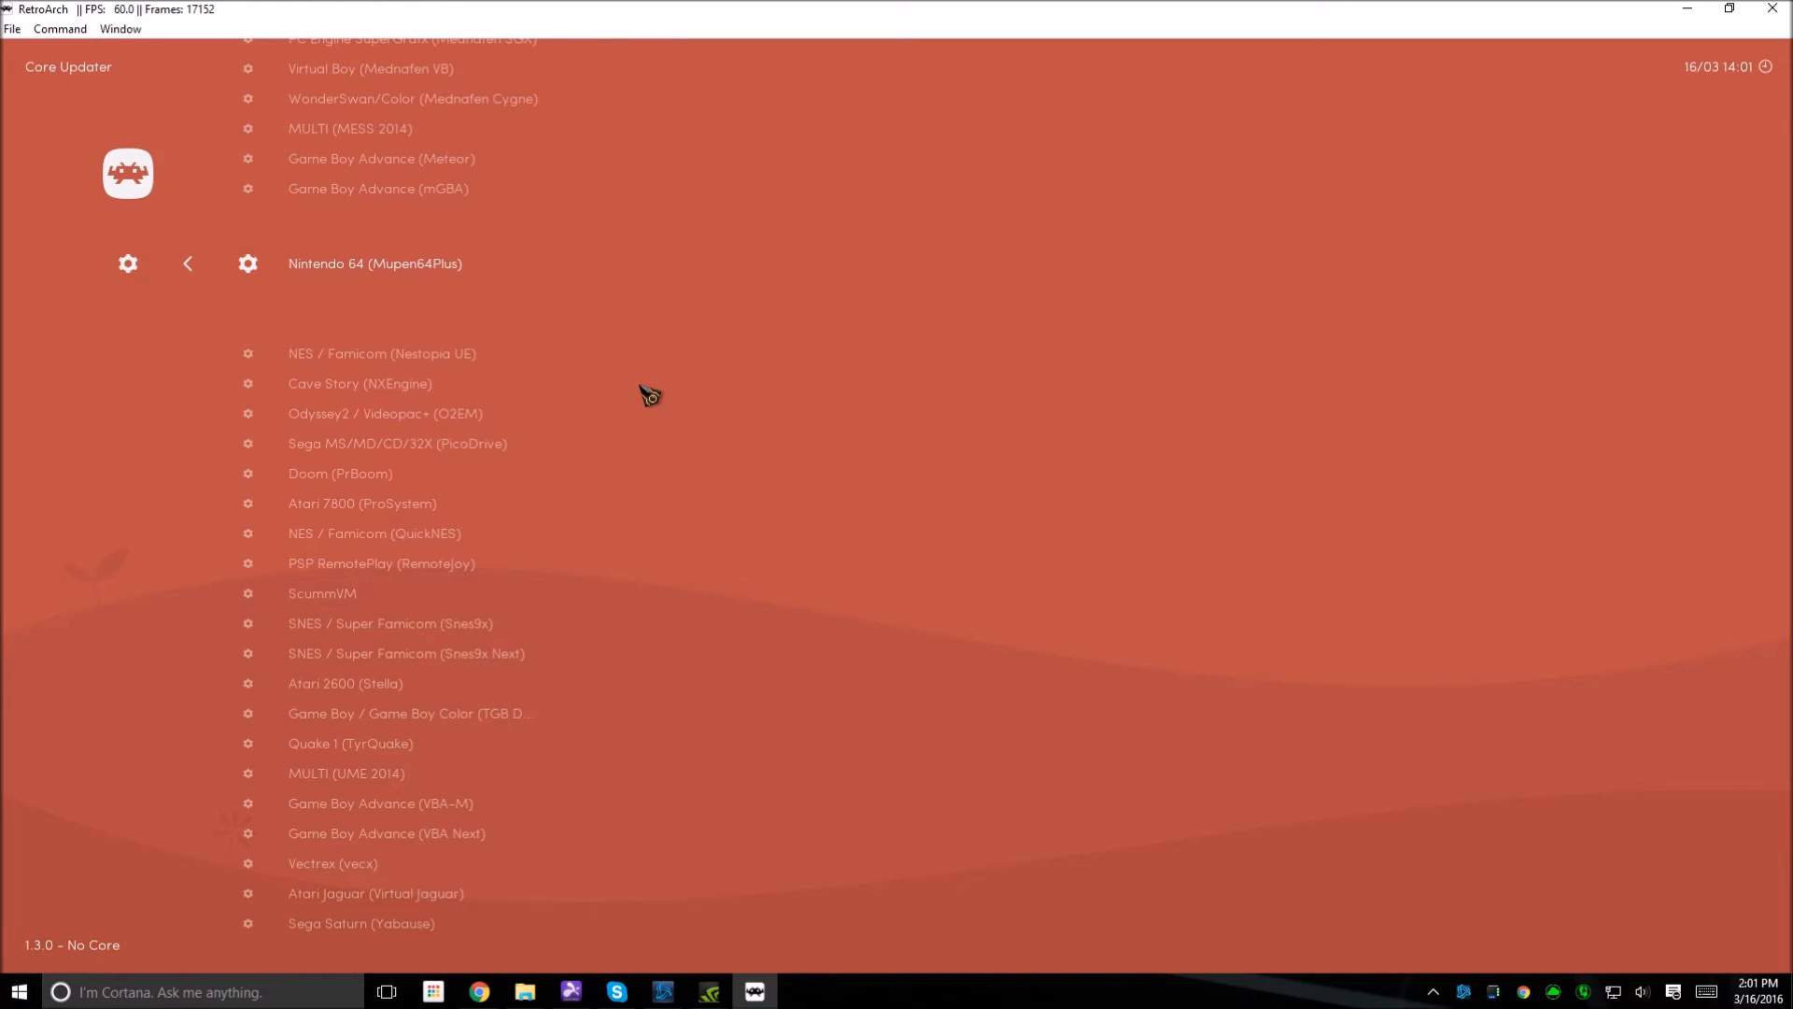
pyautogui.click(374, 264)
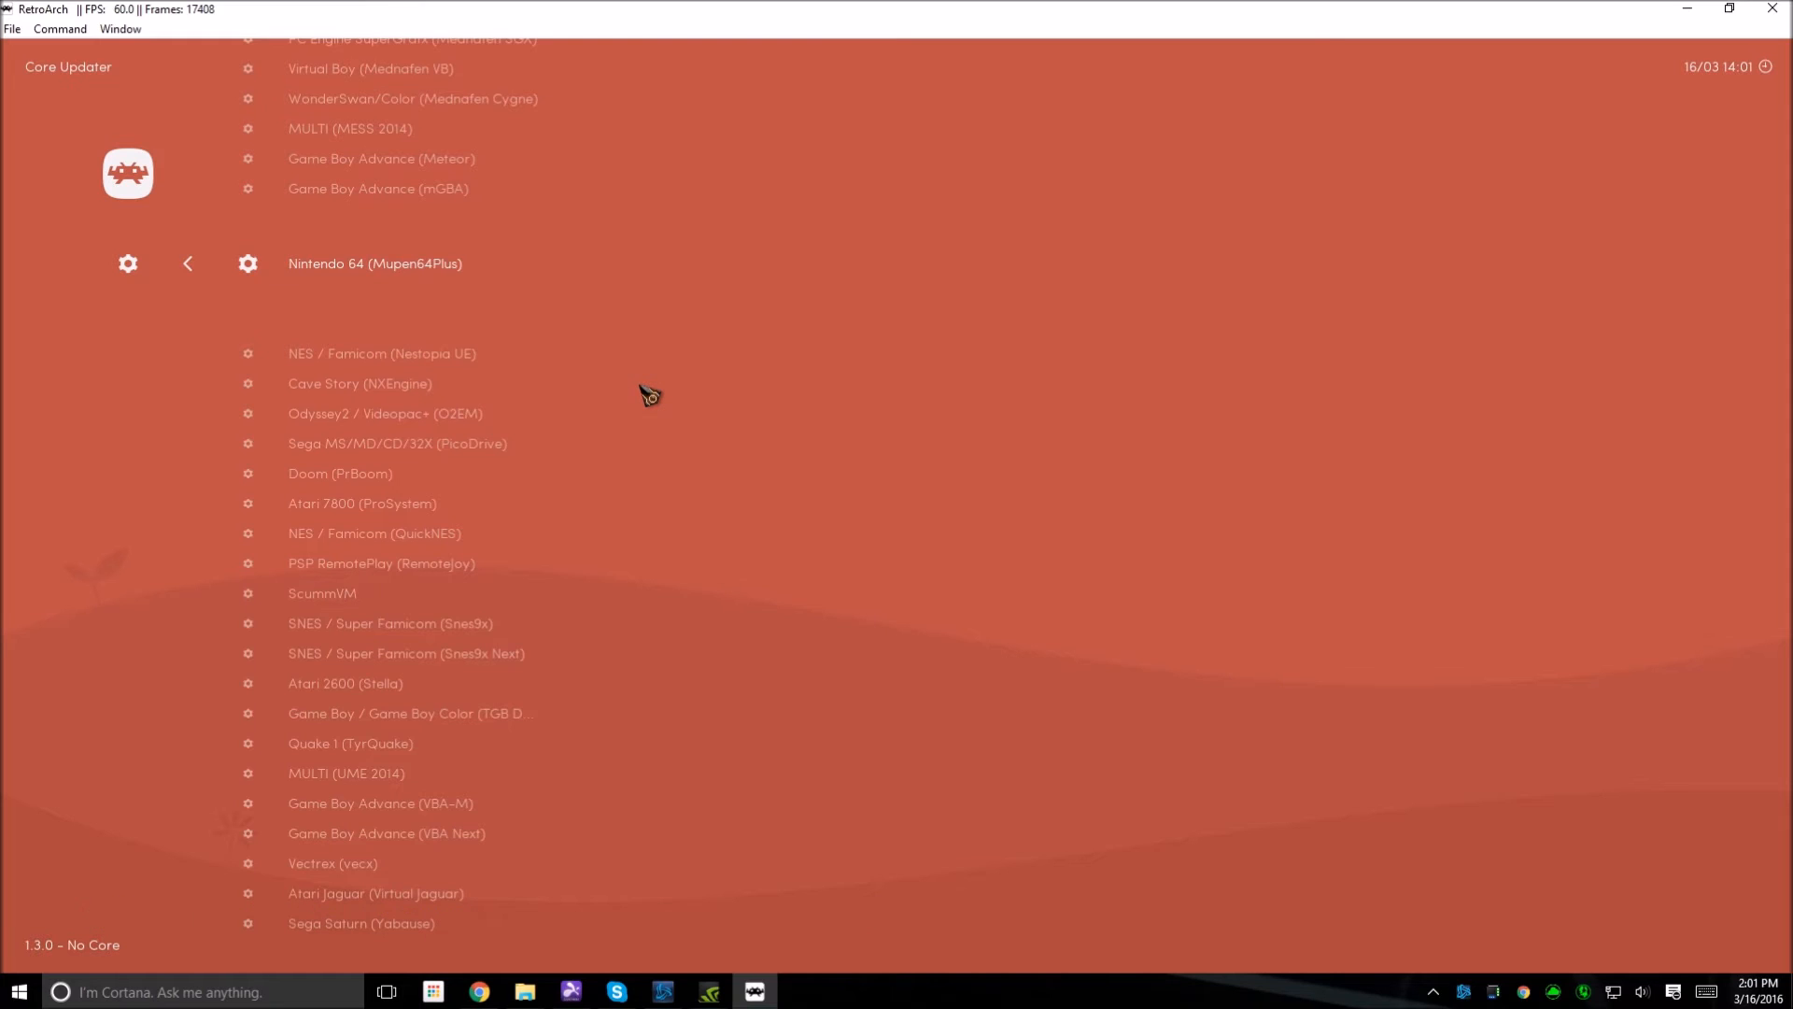
pyautogui.click(127, 264)
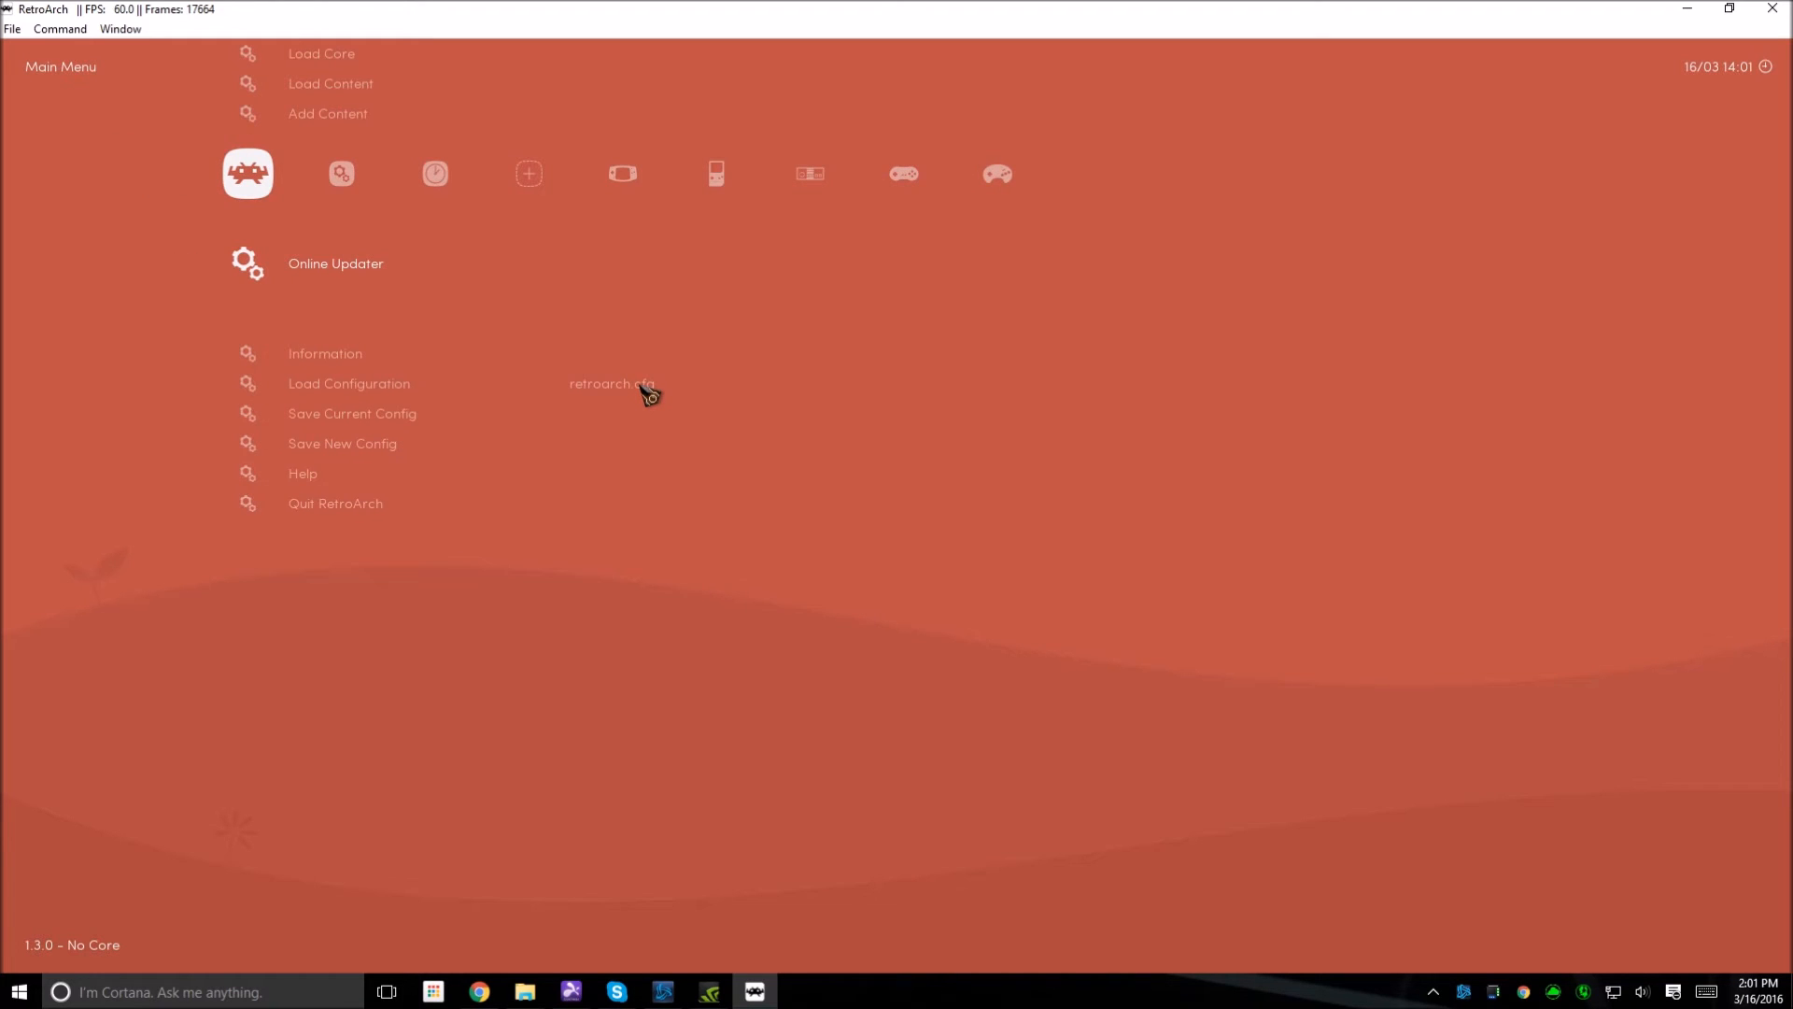
pyautogui.moveTo(1013, 261)
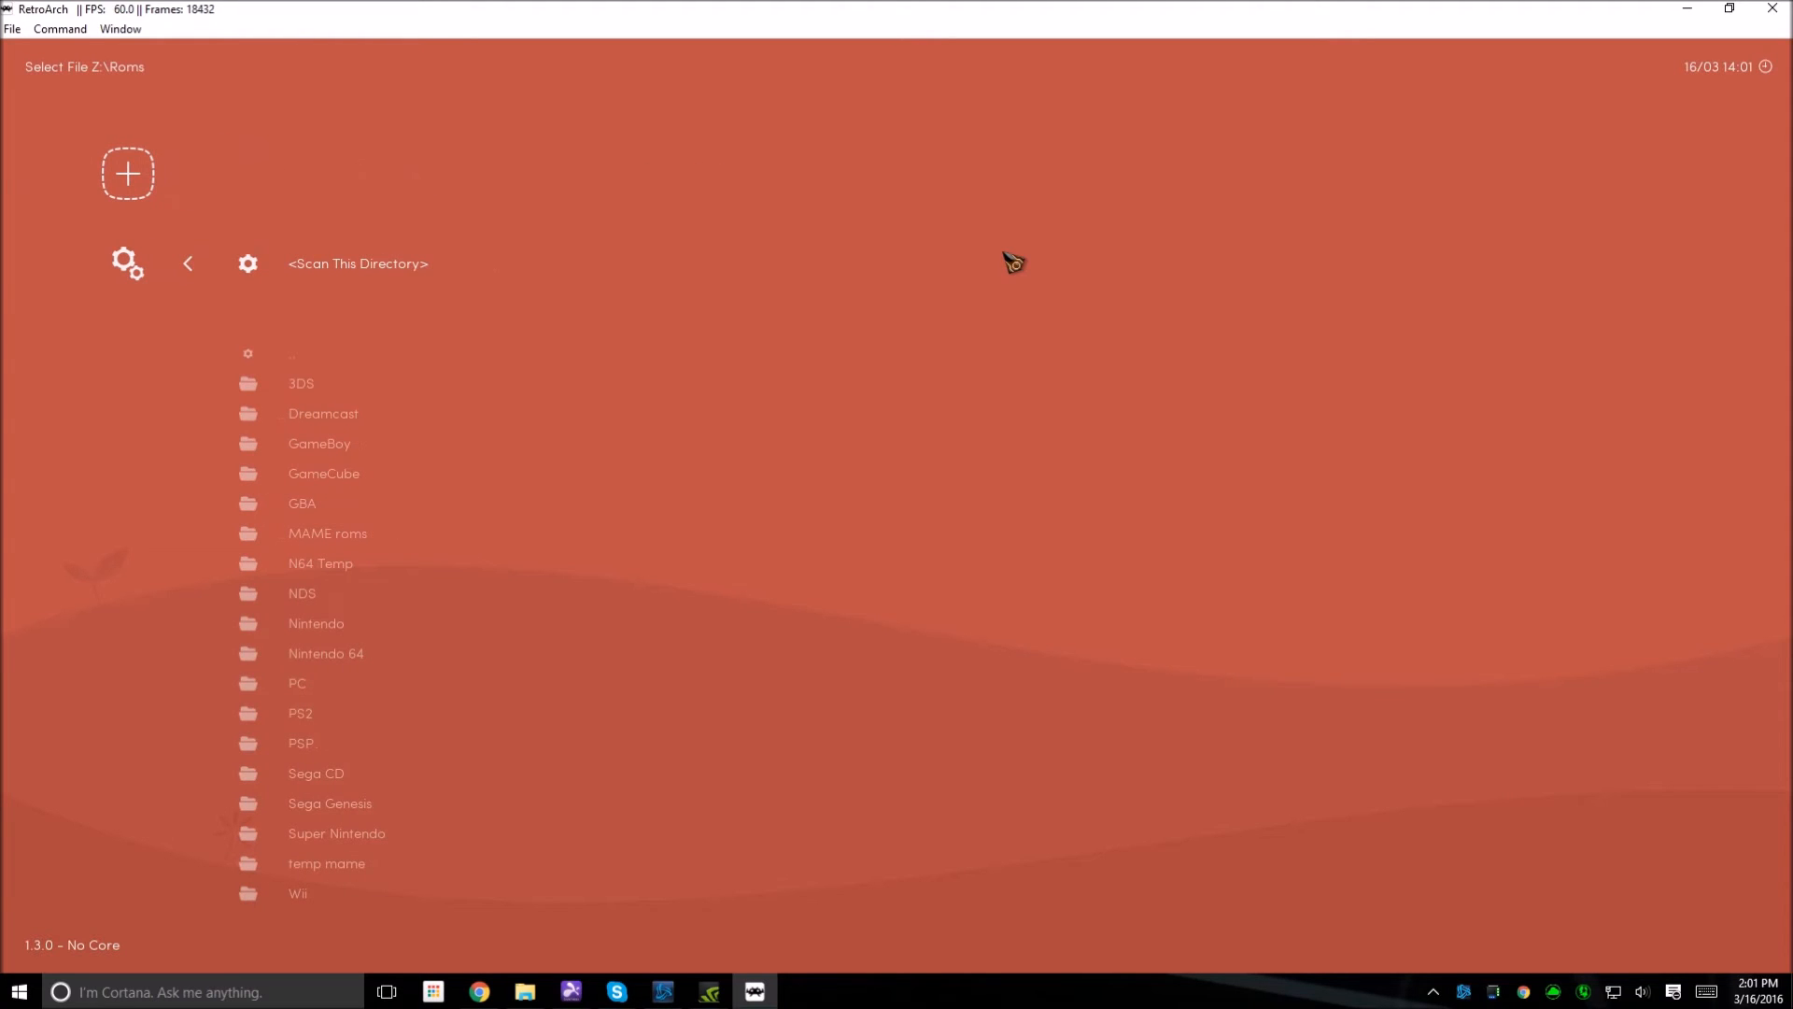
pyautogui.moveTo(1010, 261)
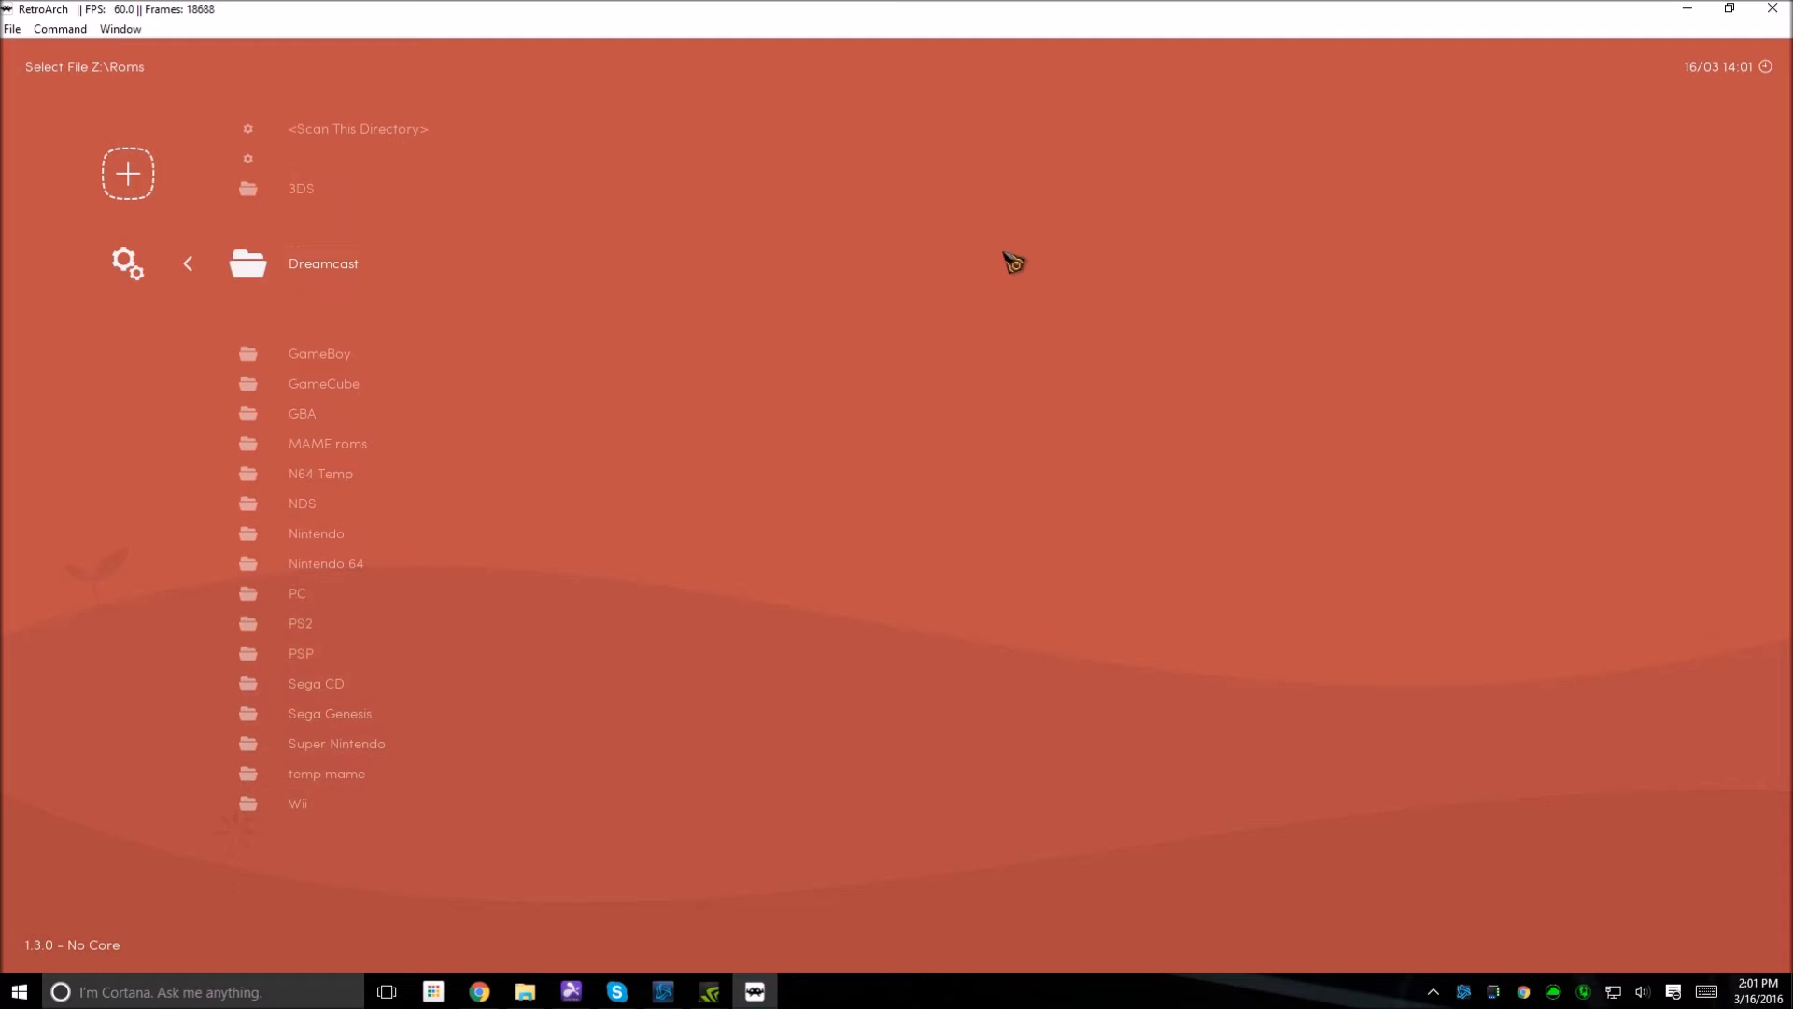
# Step: Scroll the Z:\Roms folder list down to the N64 Temp folder
pyautogui.scroll(-3)
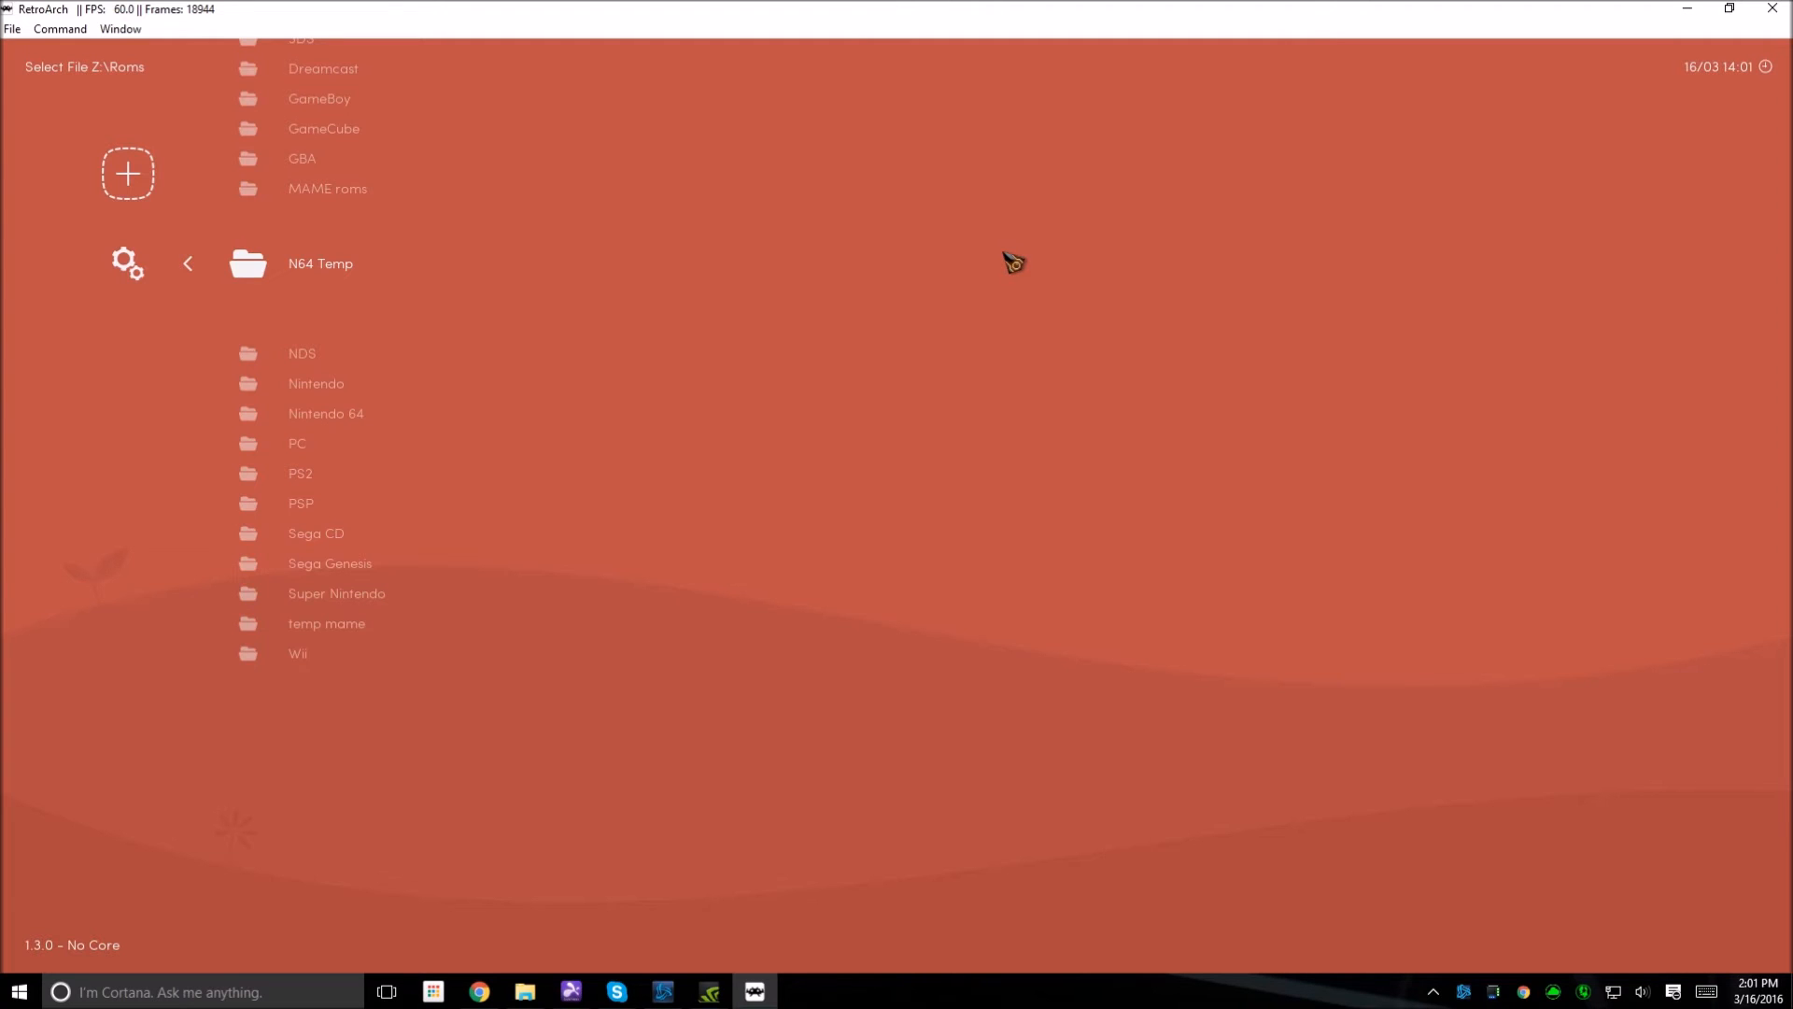
pyautogui.click(321, 264)
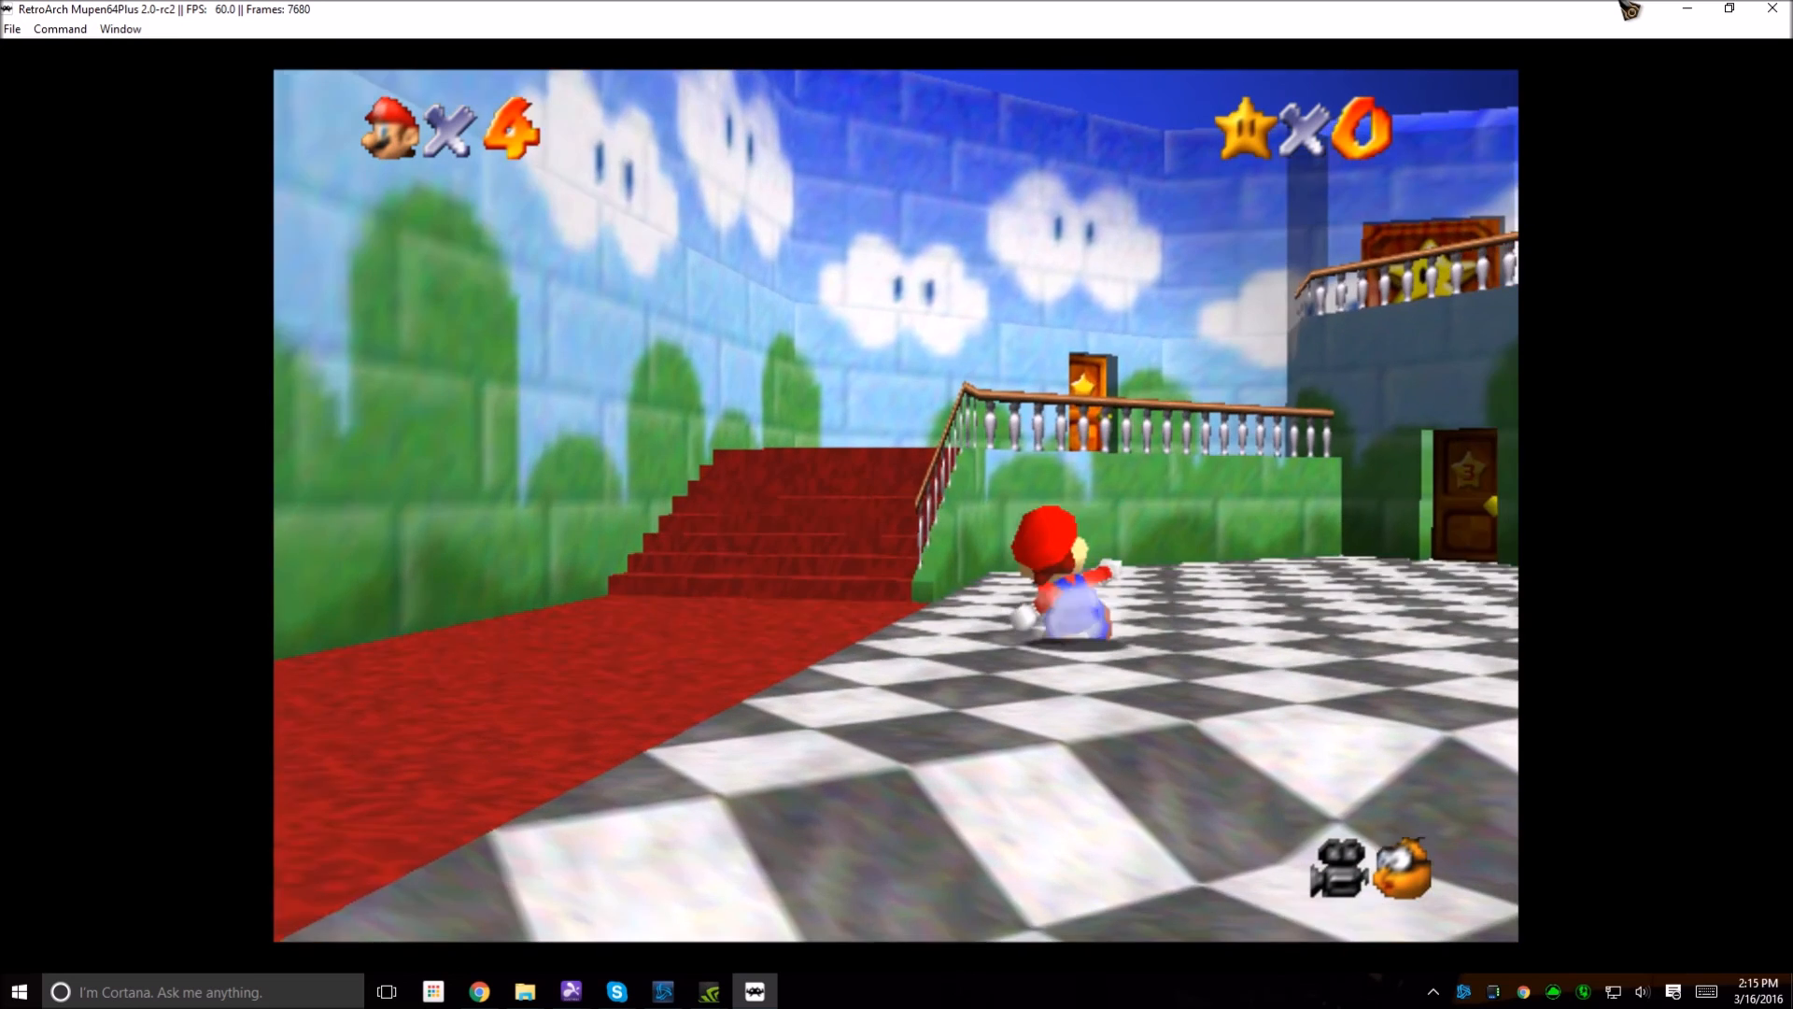
# Step: Quit Super Mario 64 with F1 and maximize the RetroArch window
pyautogui.press('F1')
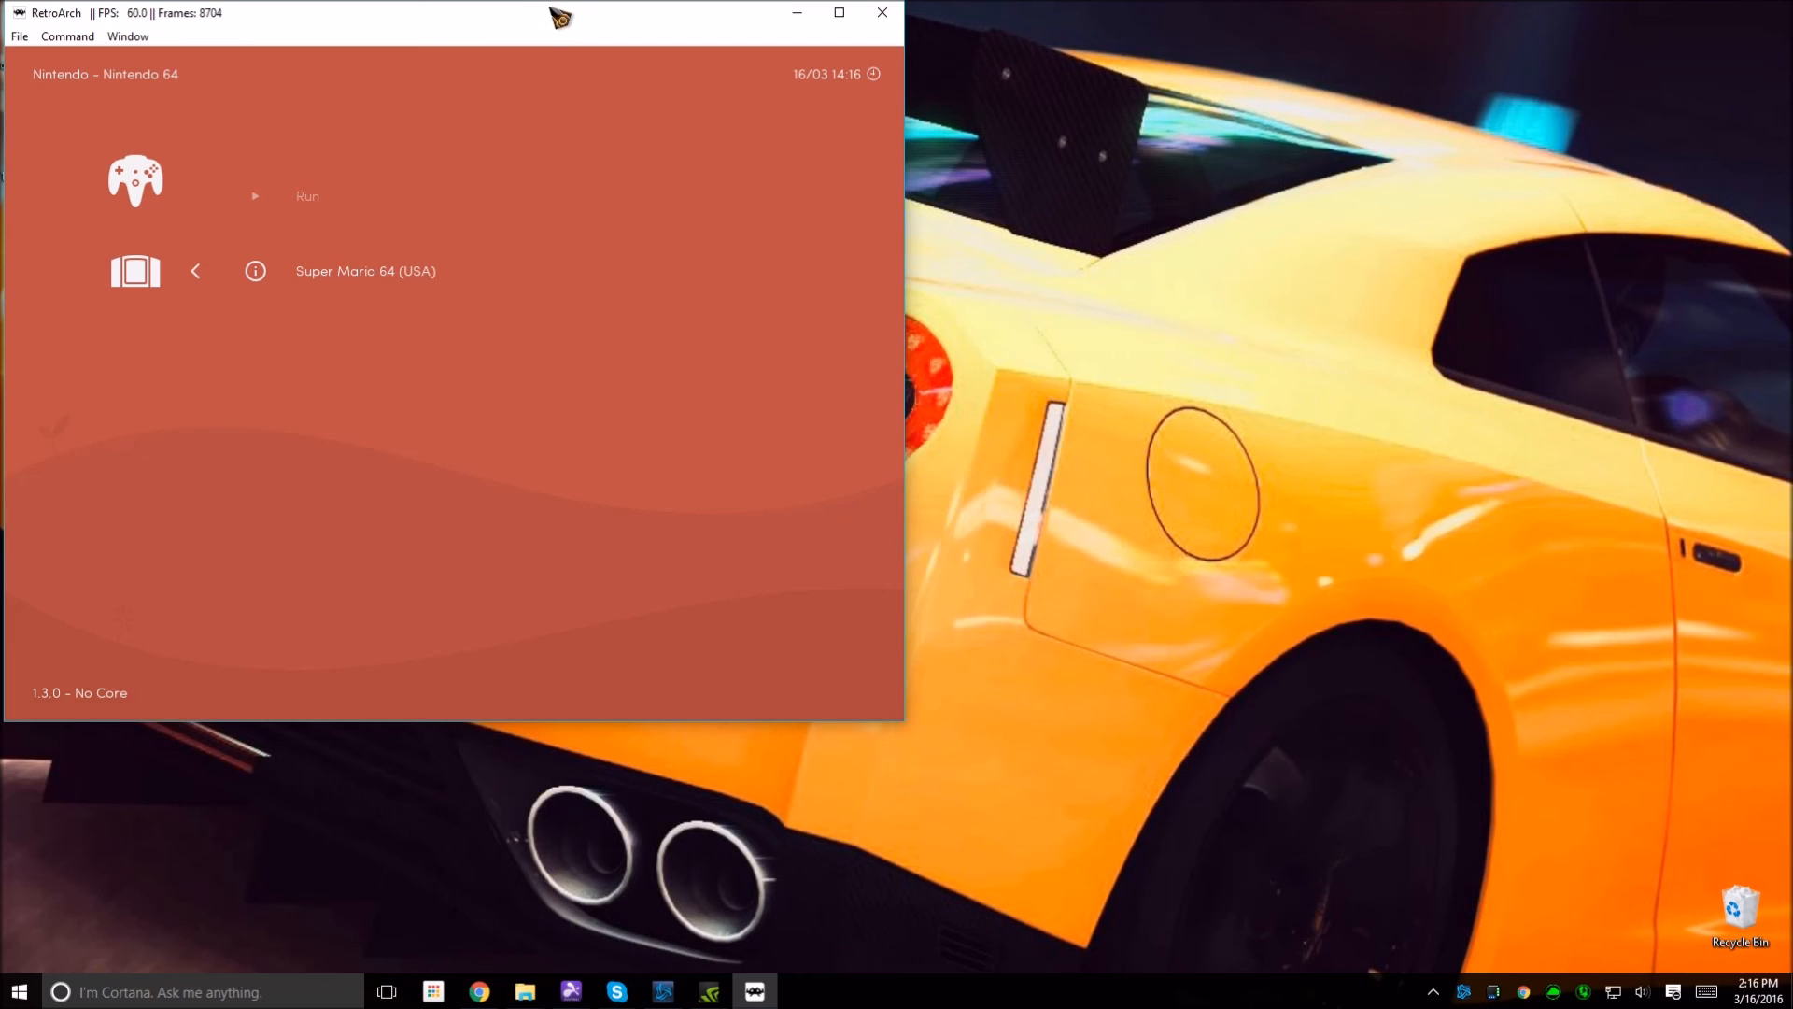
pyautogui.click(837, 12)
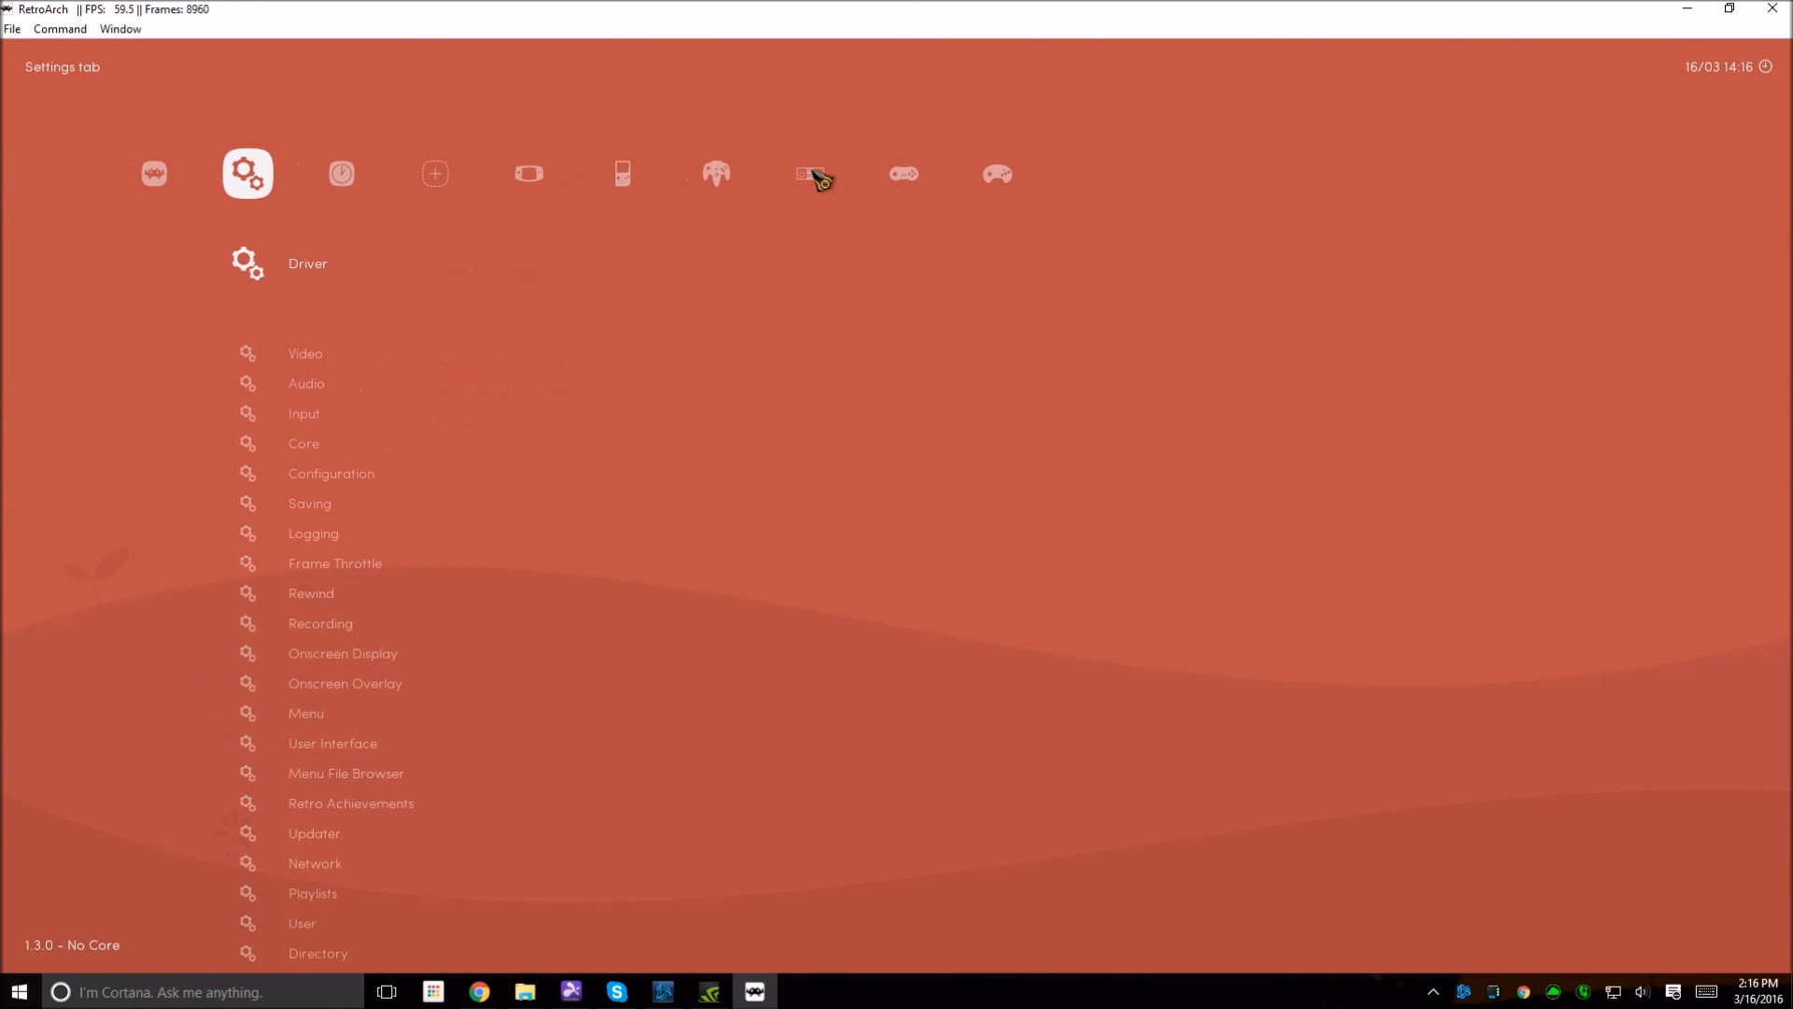
# Step: Open Settings > Video and scroll to show the Use Fullscreen Mode option
pyautogui.scroll(-3)
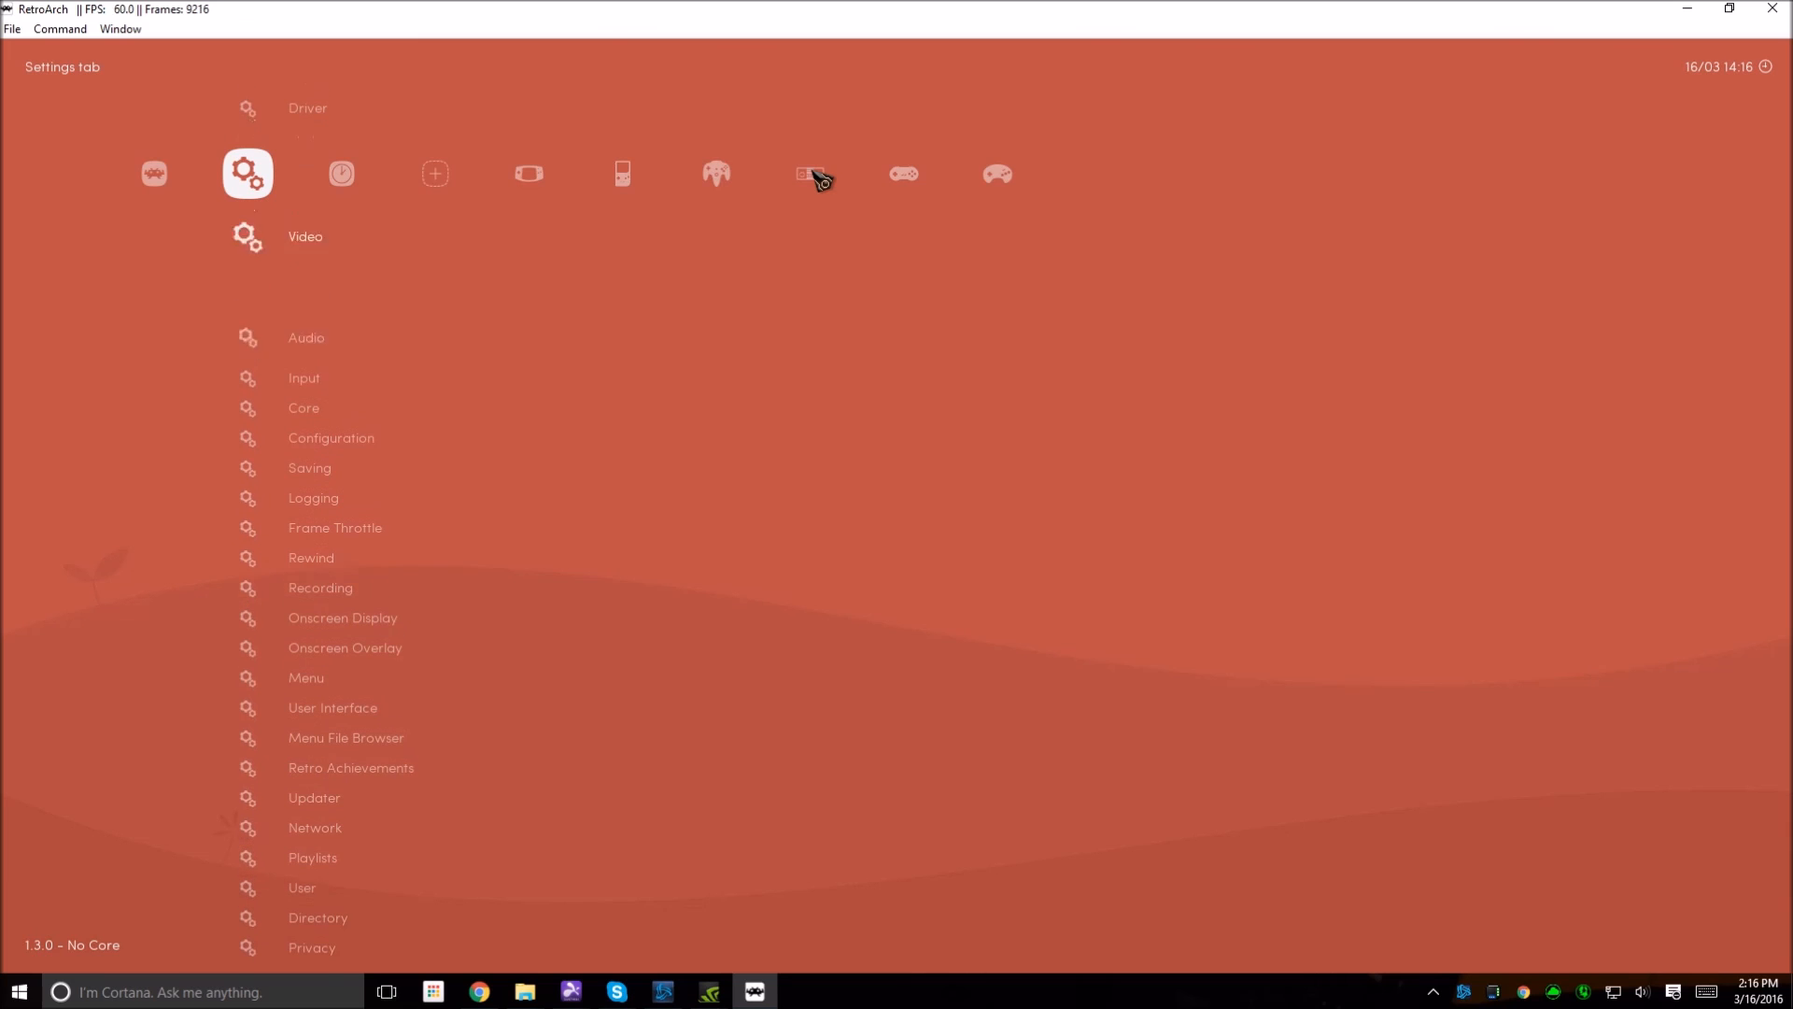
pyautogui.click(247, 174)
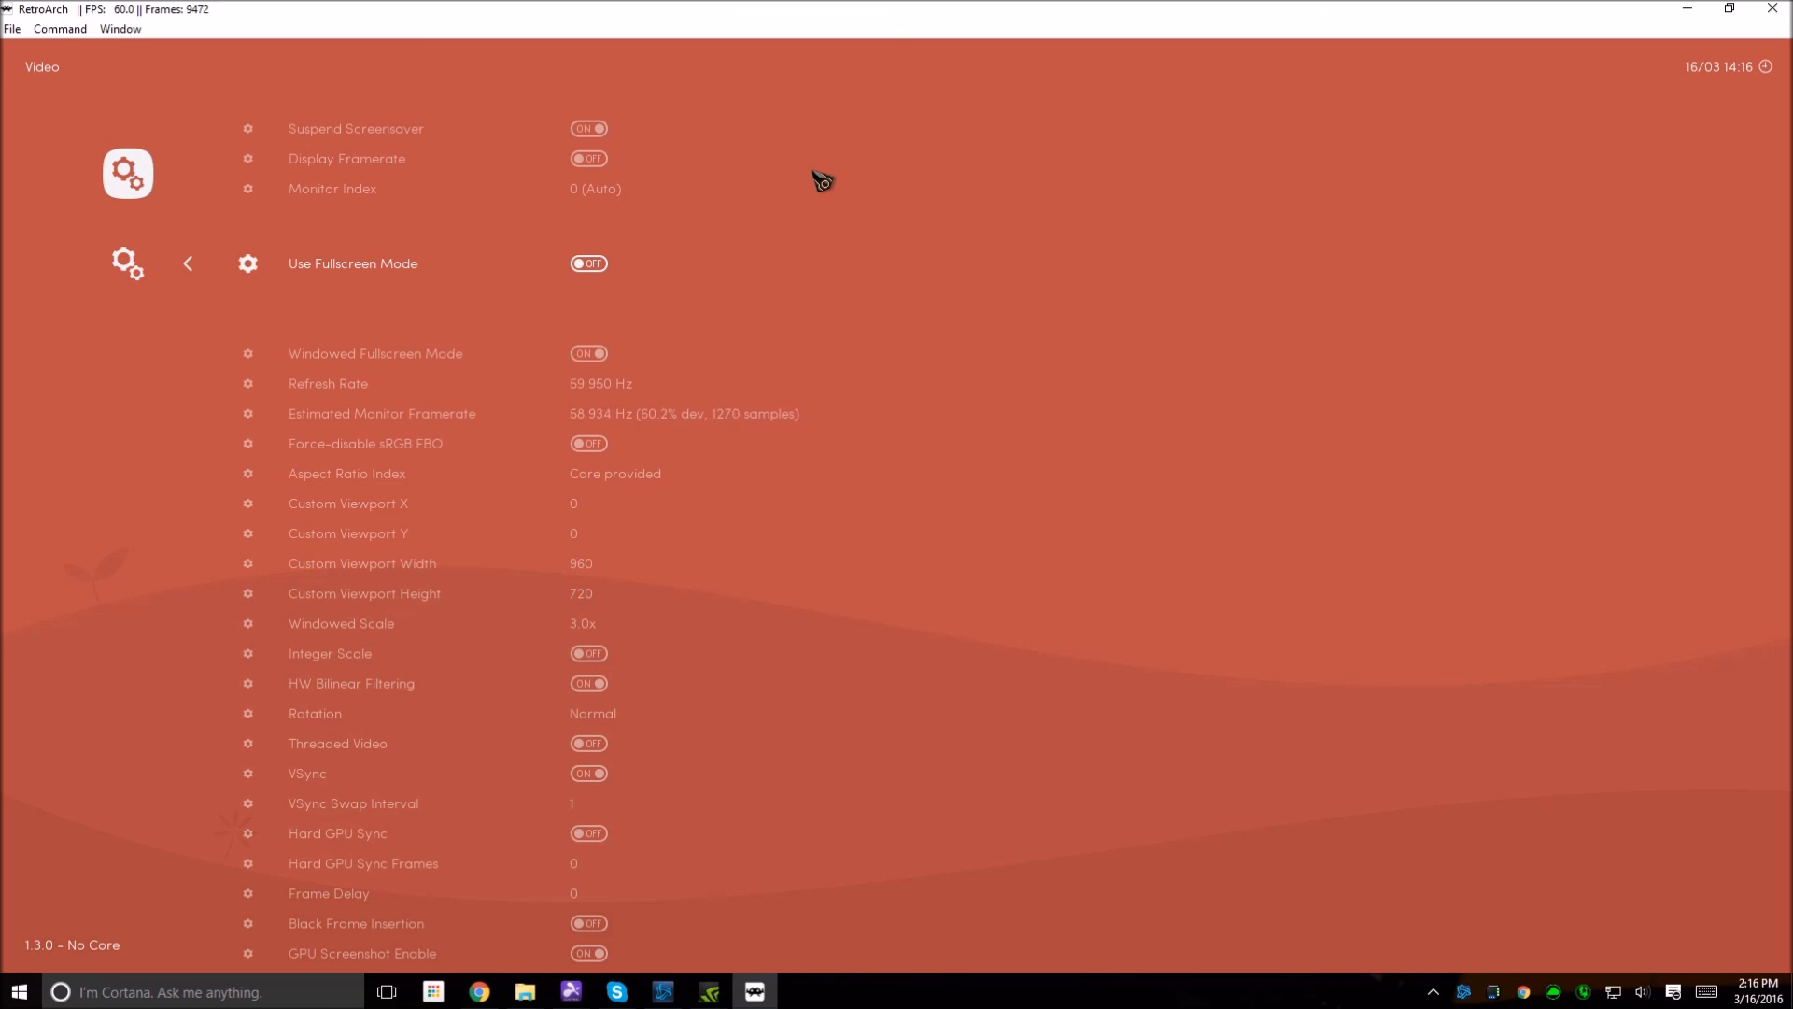
pyautogui.scroll(-3)
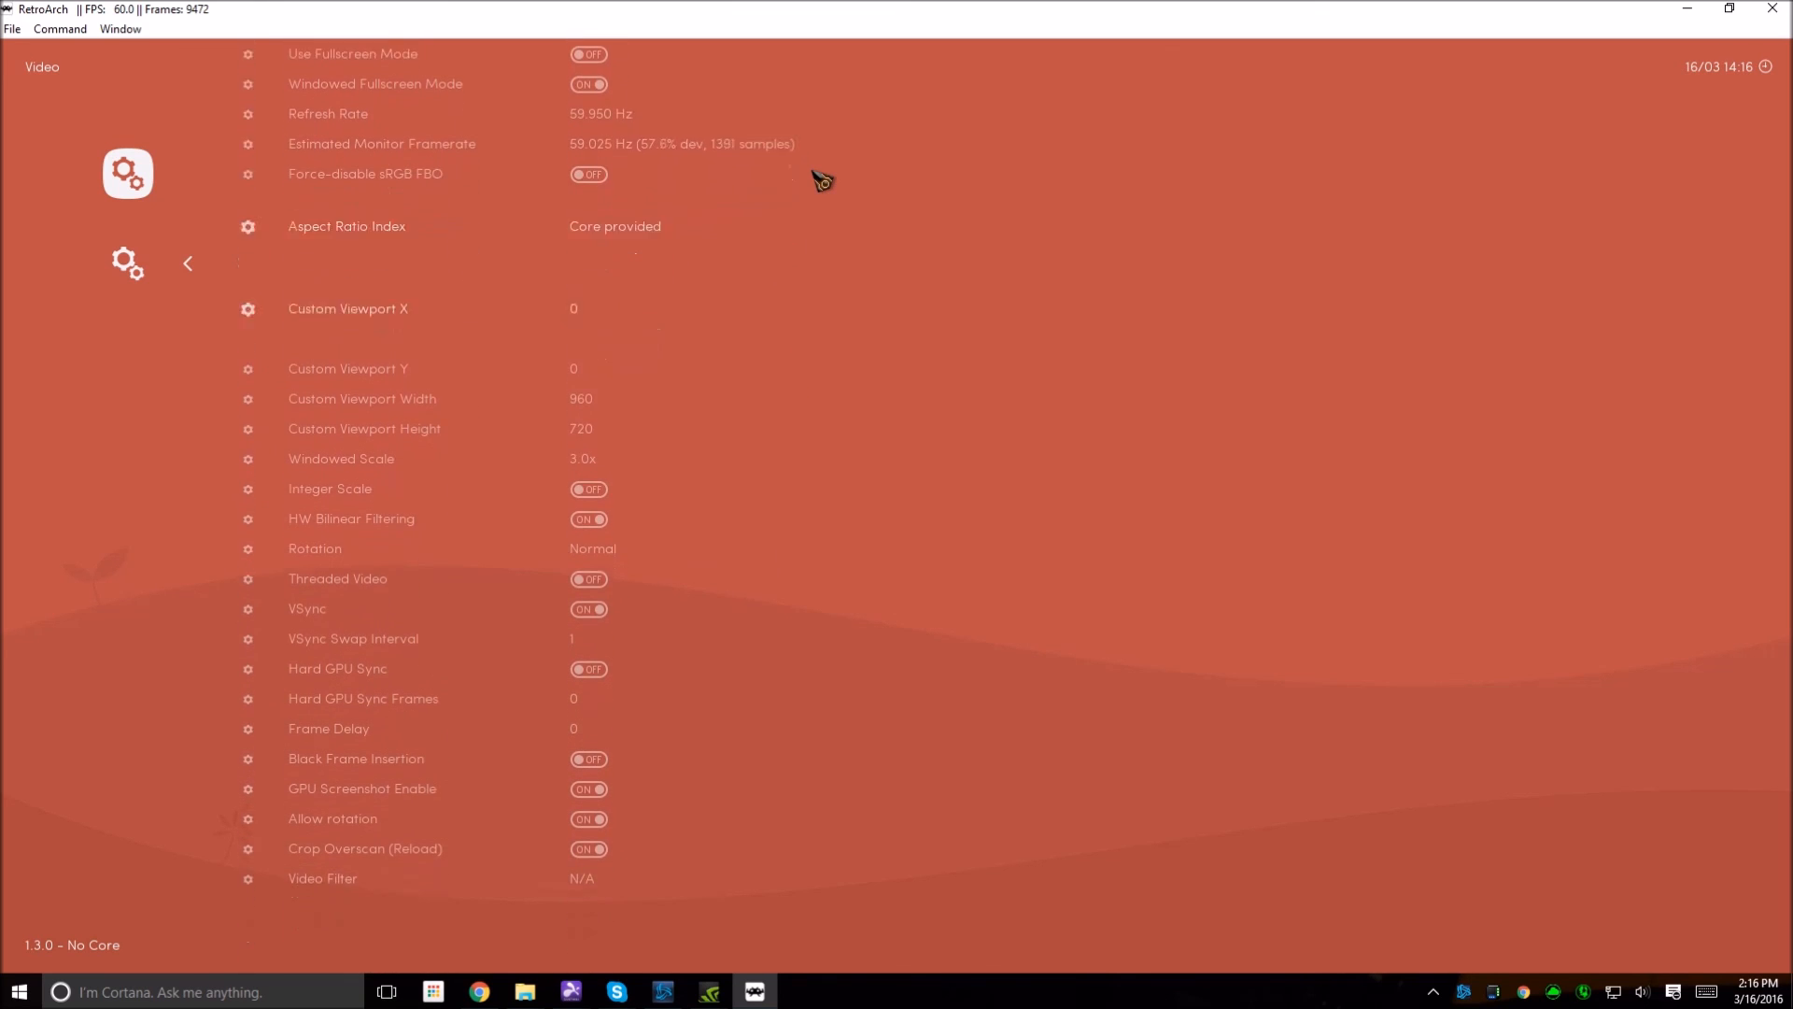